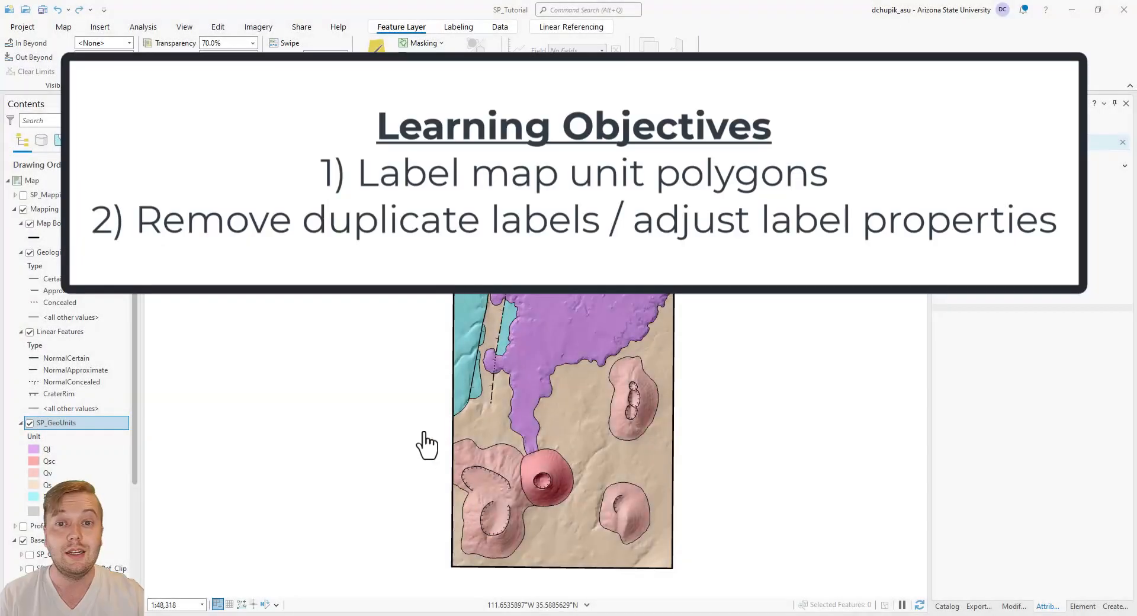
{"action": "mouse_move", "coordinate": [315, 334]}
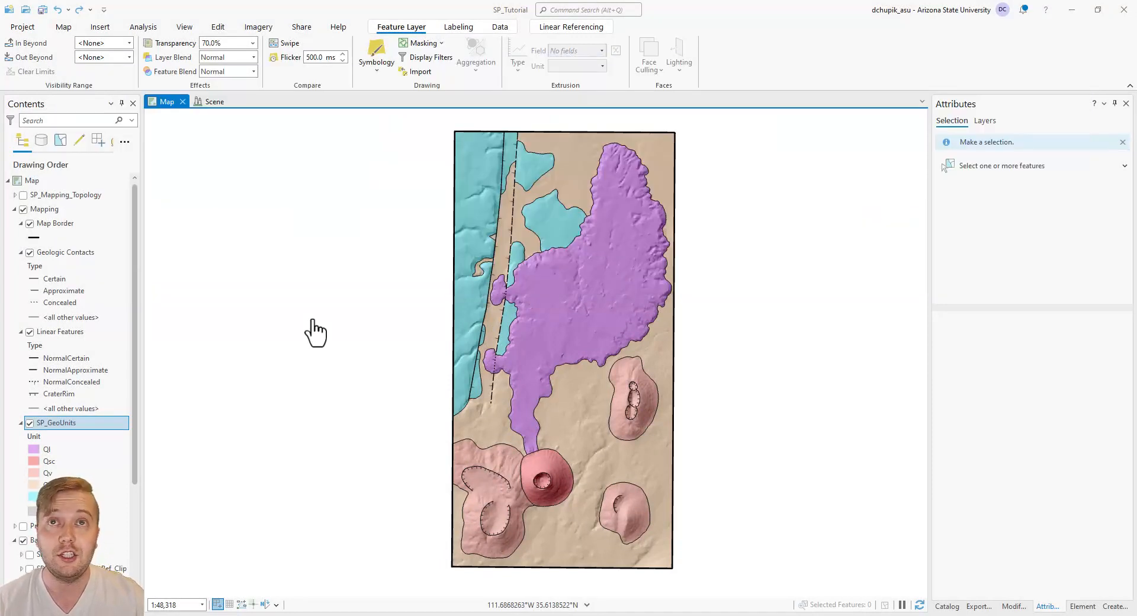
Turn on labels for SP_GeoUnits and open its label class expression settings
{"action": "right_click", "coordinate": [57, 423]}
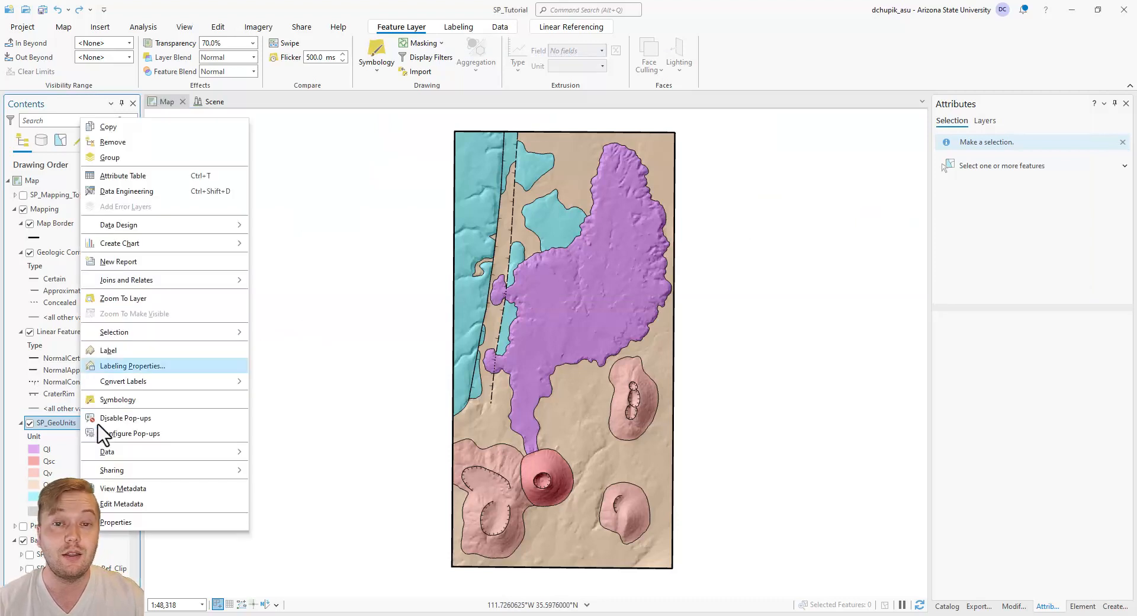
{"action": "left_click", "coordinate": [108, 350]}
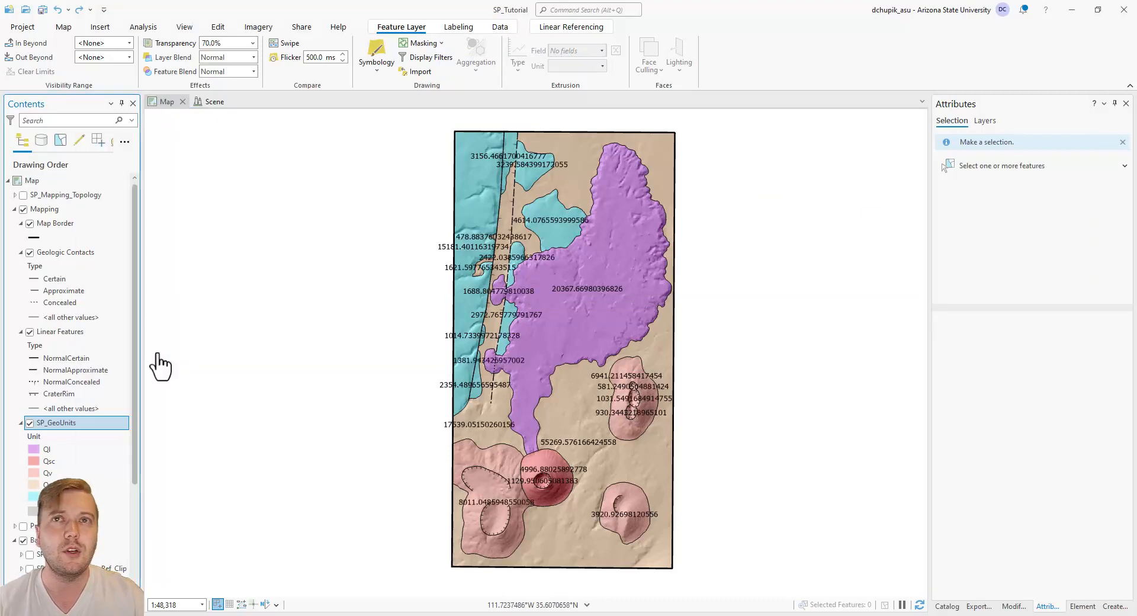
{"action": "left_click", "coordinate": [56, 422]}
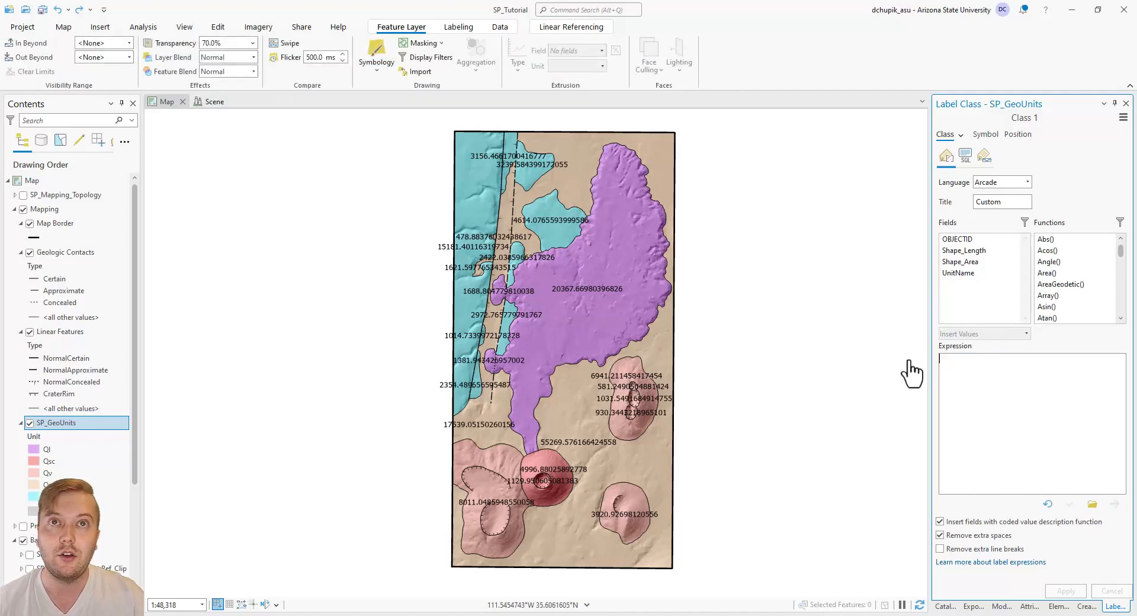
Apply the $feature.UnitName label expression to the unit polygons
{"action": "double_click", "coordinate": [958, 273]}
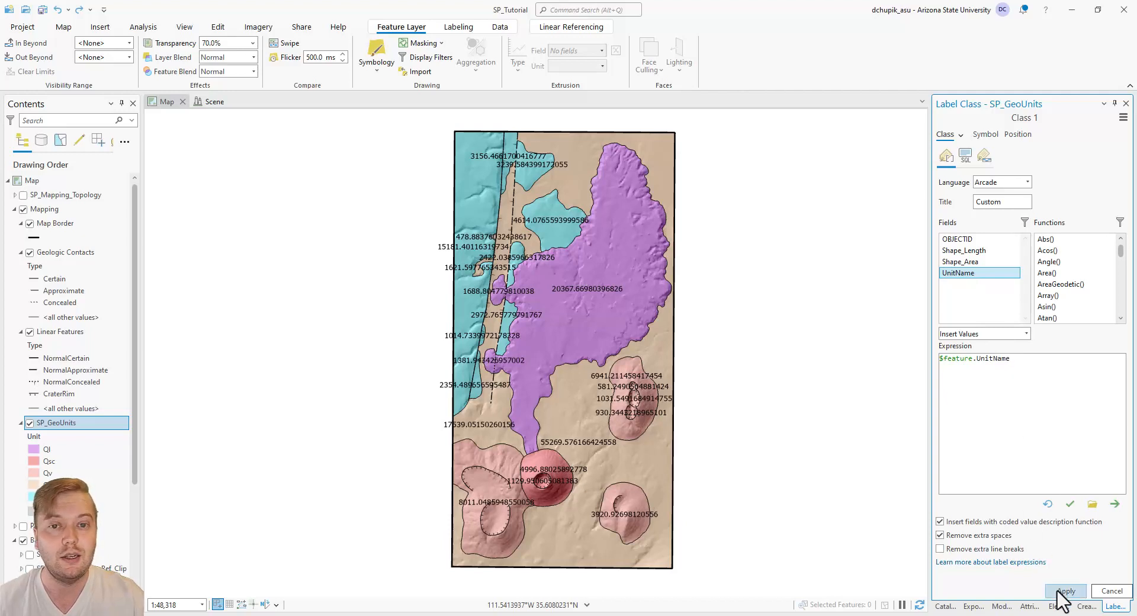
{"action": "left_click", "coordinate": [1066, 590]}
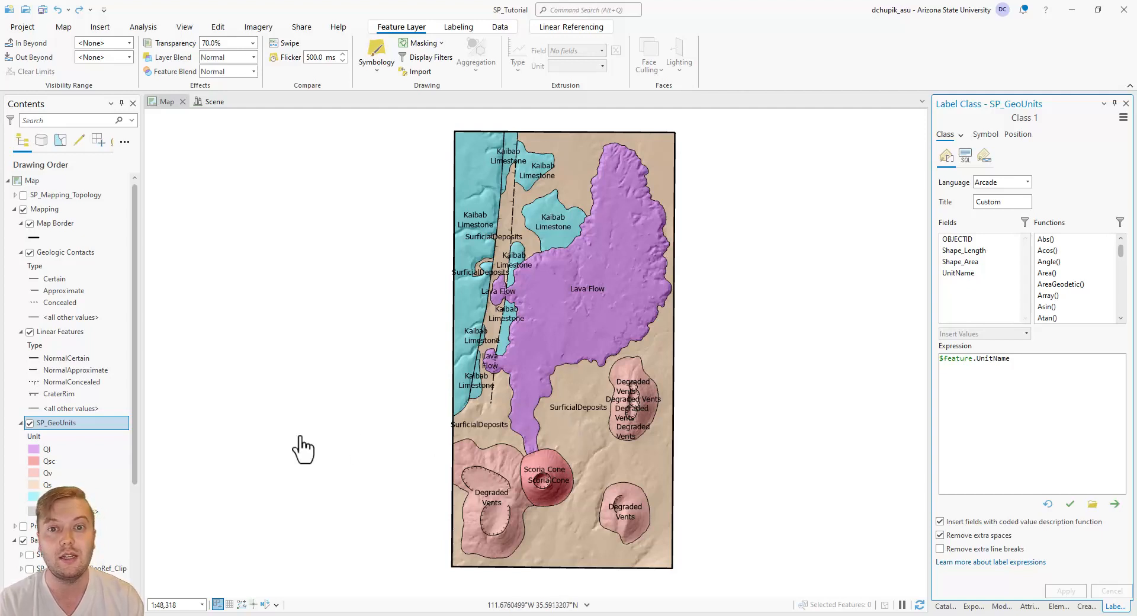
Add a Text field named UnitLabel to SP_GeoUnits' attribute table and save it
{"action": "right_click", "coordinate": [57, 423]}
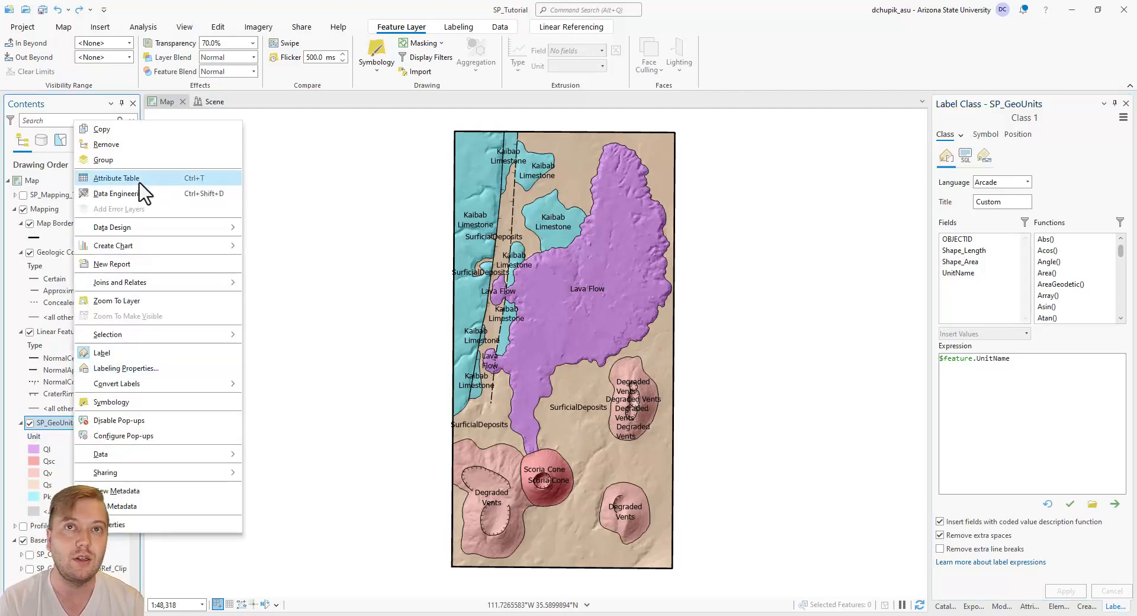
{"action": "left_click", "coordinate": [116, 178]}
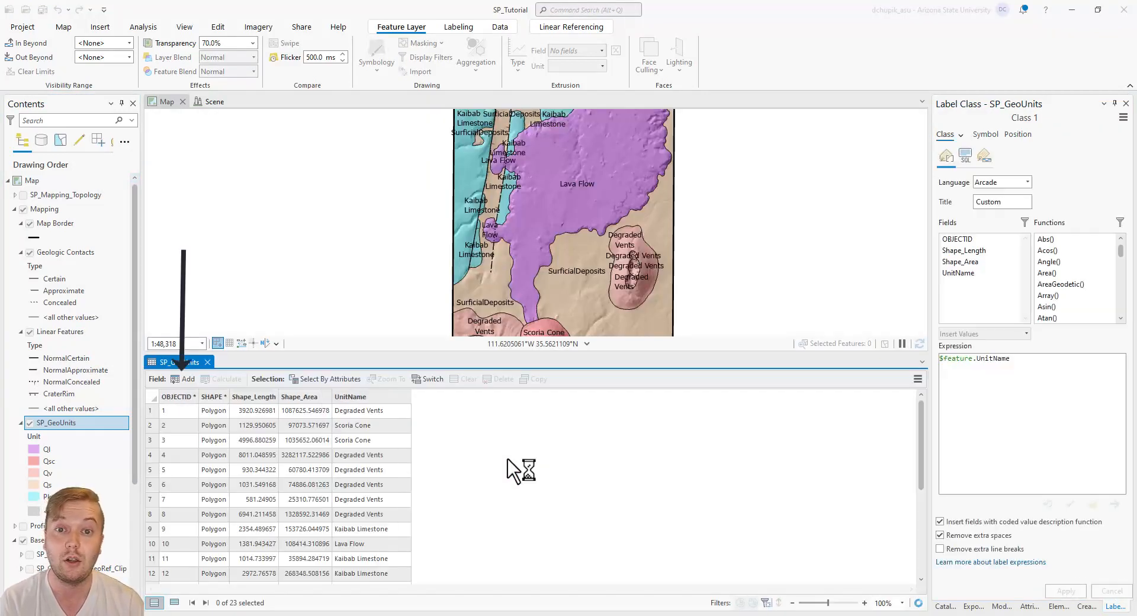
{"action": "left_click", "coordinate": [217, 26]}
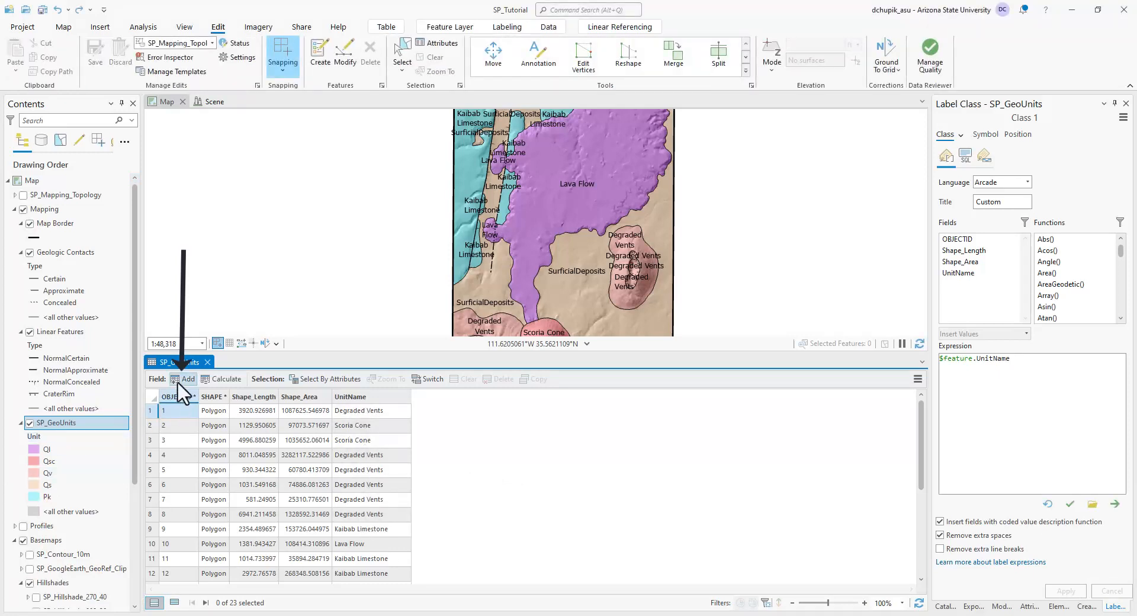
{"action": "left_click", "coordinate": [182, 379]}
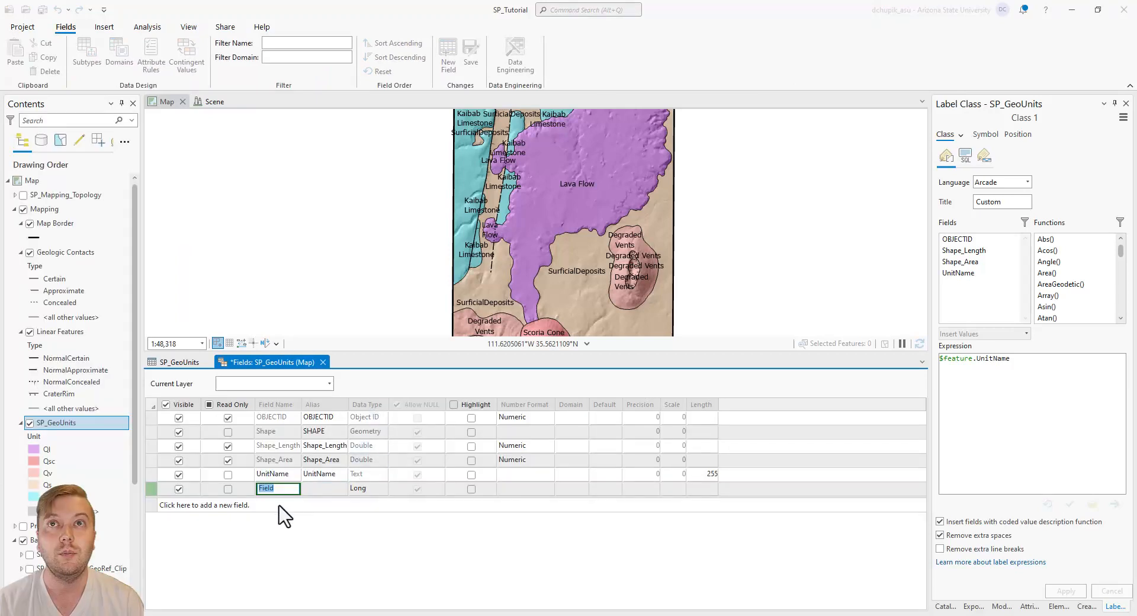
{"action": "type", "text": "UnitLab"}
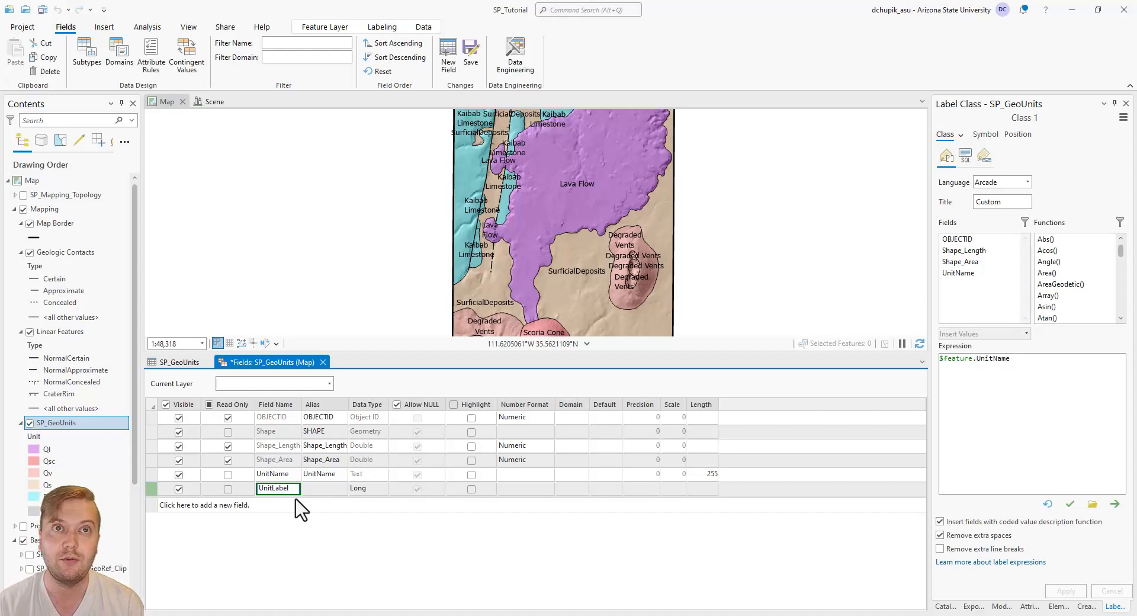
{"action": "left_click", "coordinate": [380, 489]}
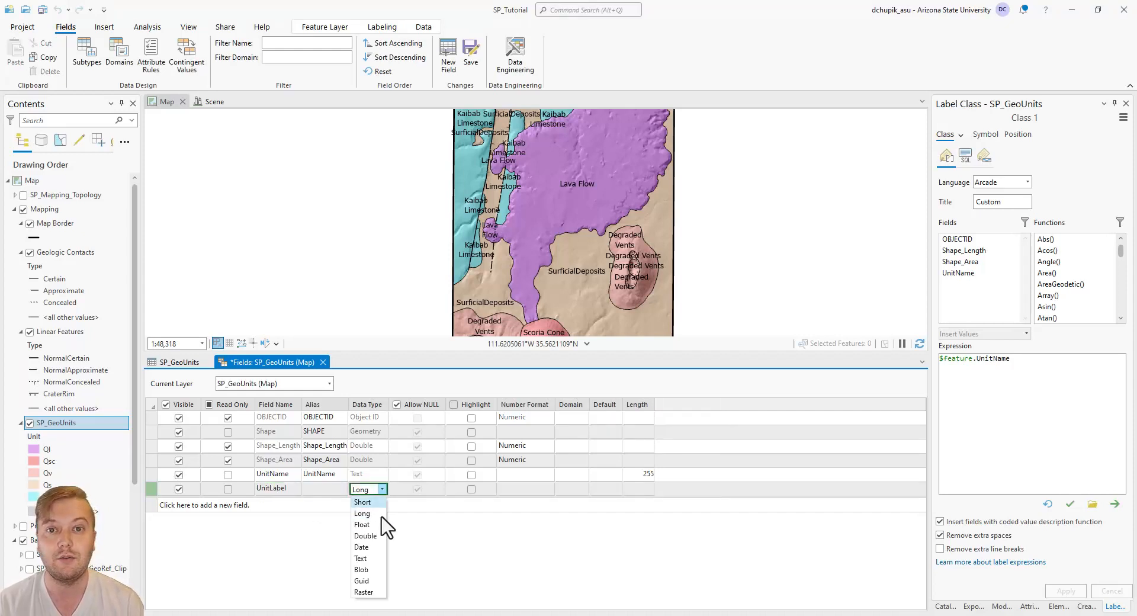
{"action": "left_click", "coordinate": [360, 558]}
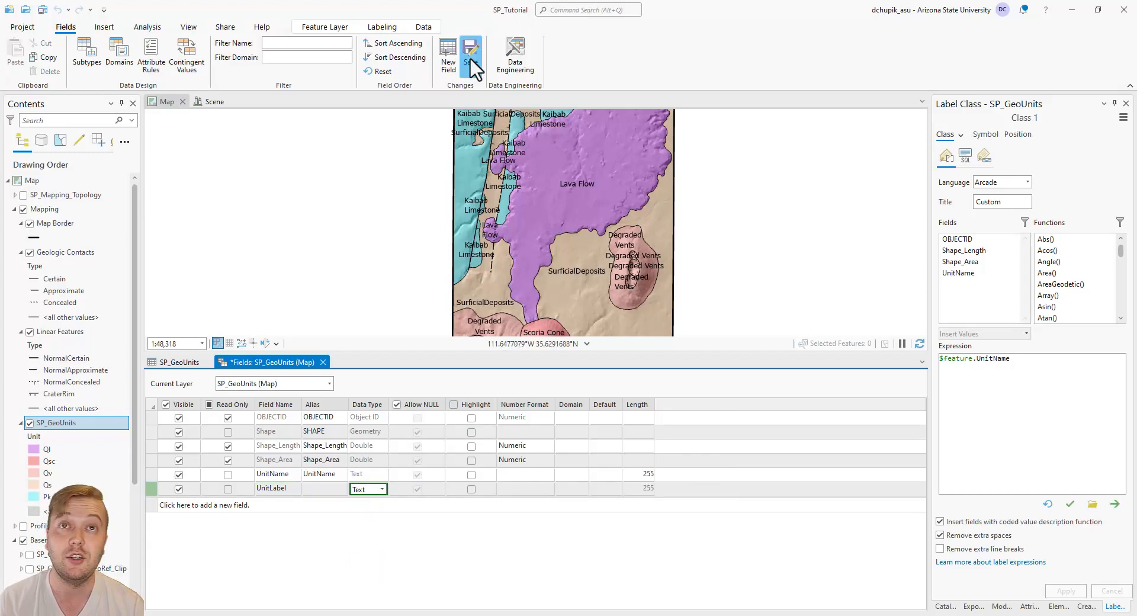
{"action": "left_click", "coordinate": [470, 52]}
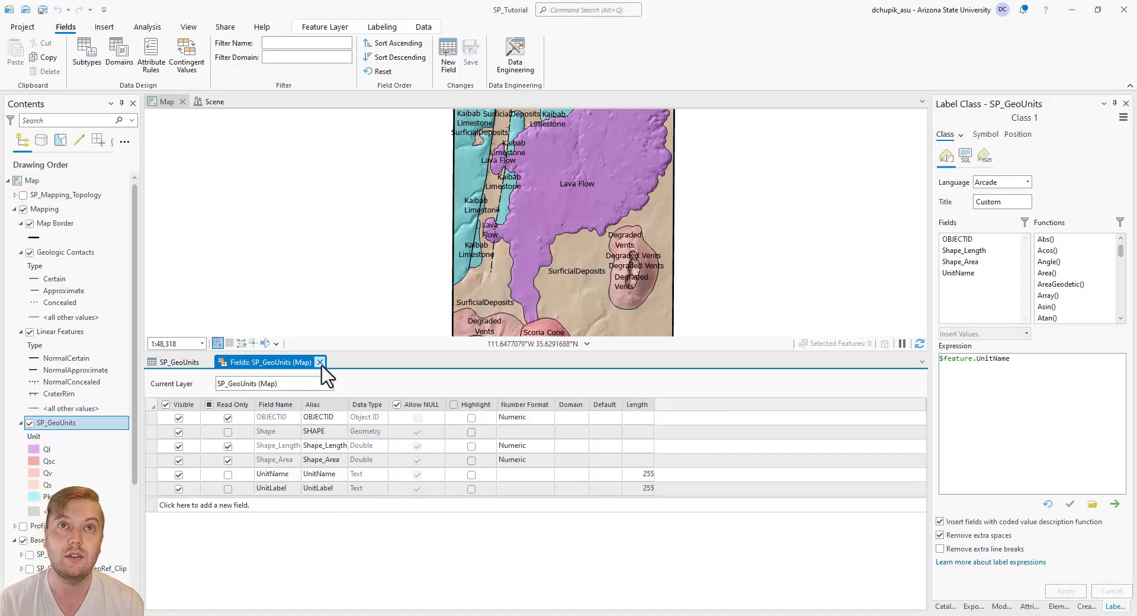
Enter unit abbreviations such as Qv into the UnitLabel column for the polygon rows
{"action": "left_click", "coordinate": [320, 362]}
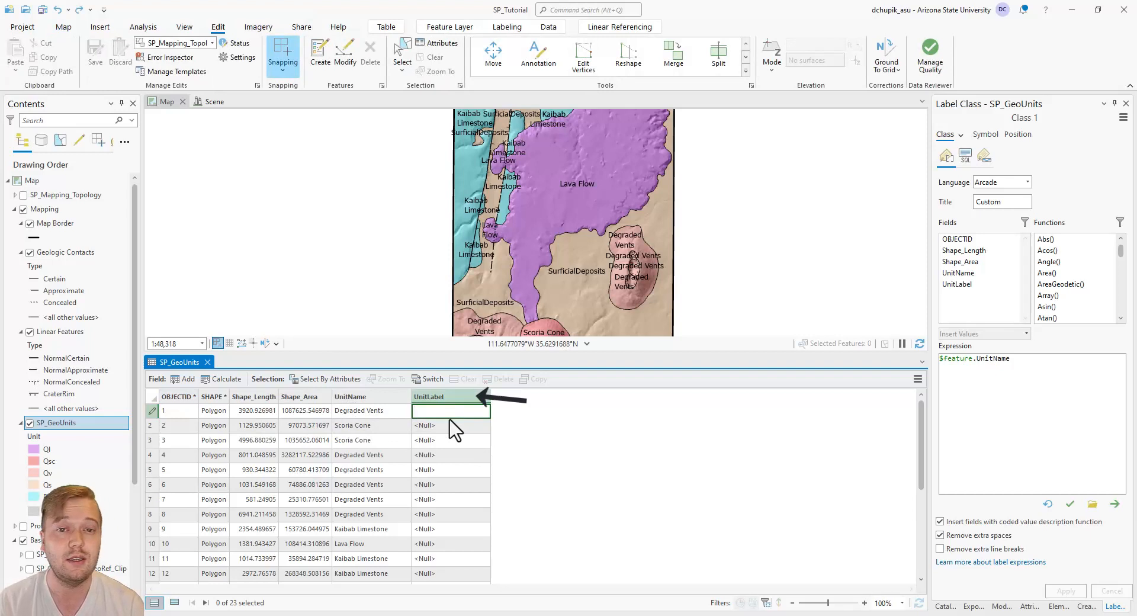
{"action": "type", "text": "Qv"}
{"action": "left_click", "coordinate": [450, 440]}
{"action": "type", "text": "Qsc"}
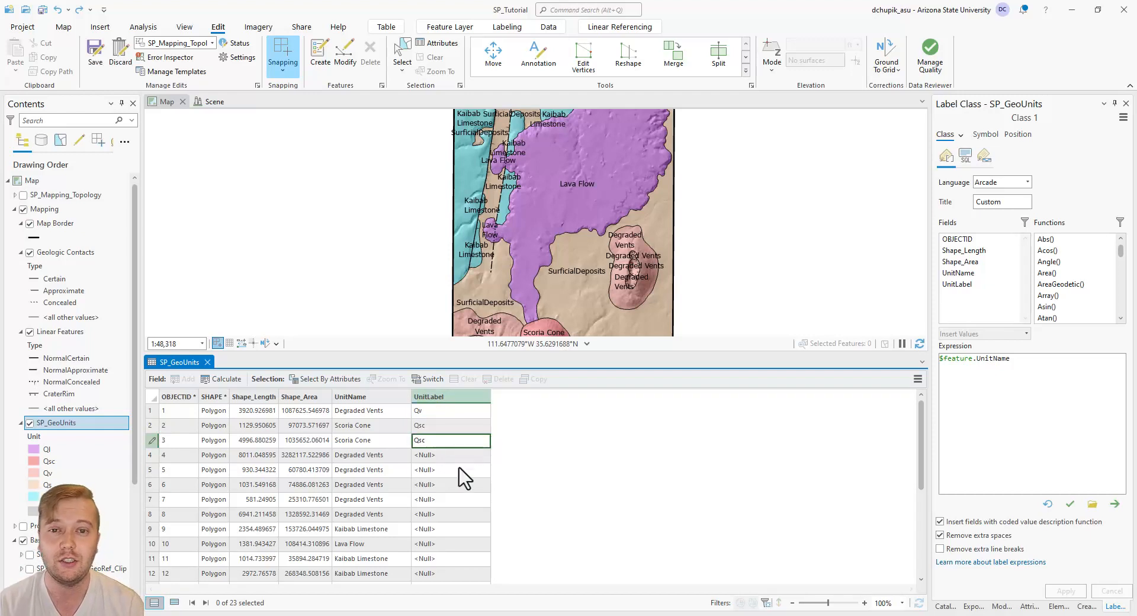
{"action": "scroll", "scroll_direction": "down", "scroll_amount": 3}
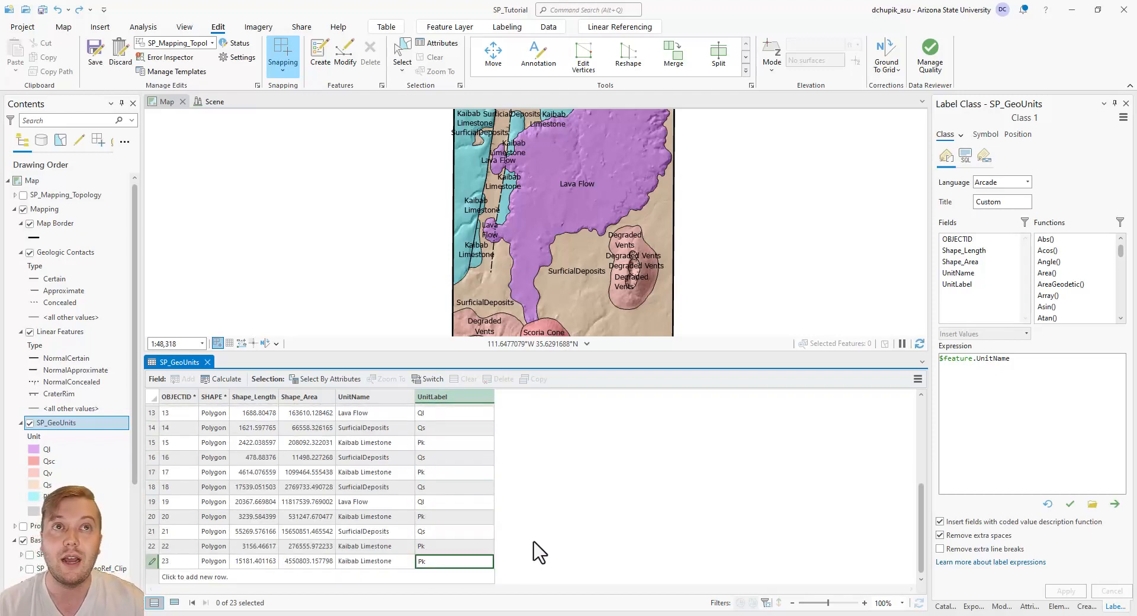
{"action": "mouse_move", "coordinate": [666, 523]}
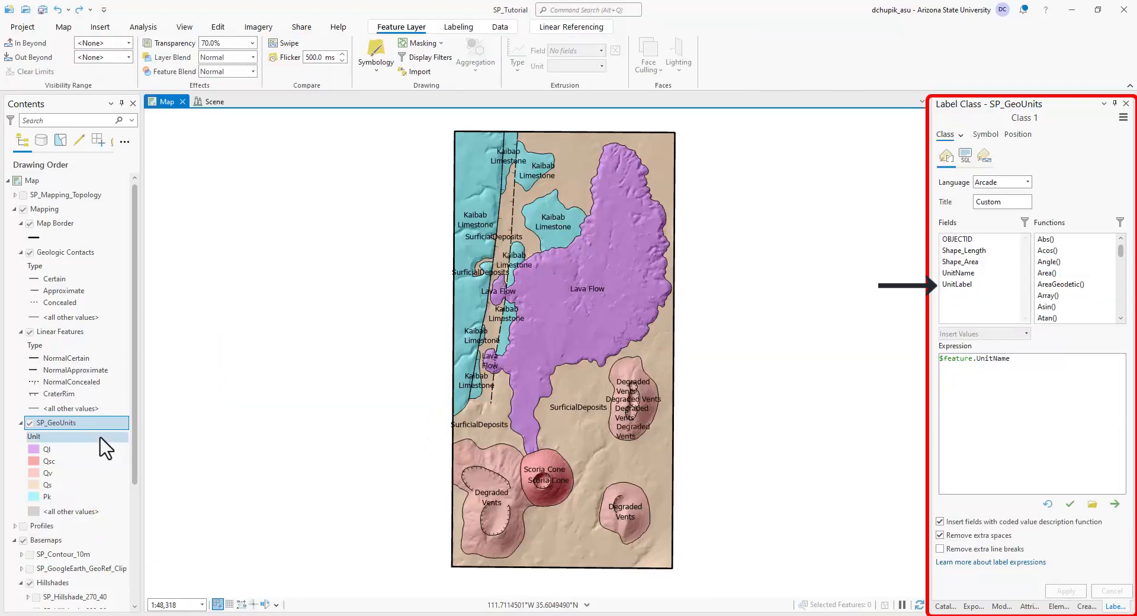
Replace the label expression with $feature.UnitLabel and apply it
{"action": "right_click", "coordinate": [56, 422]}
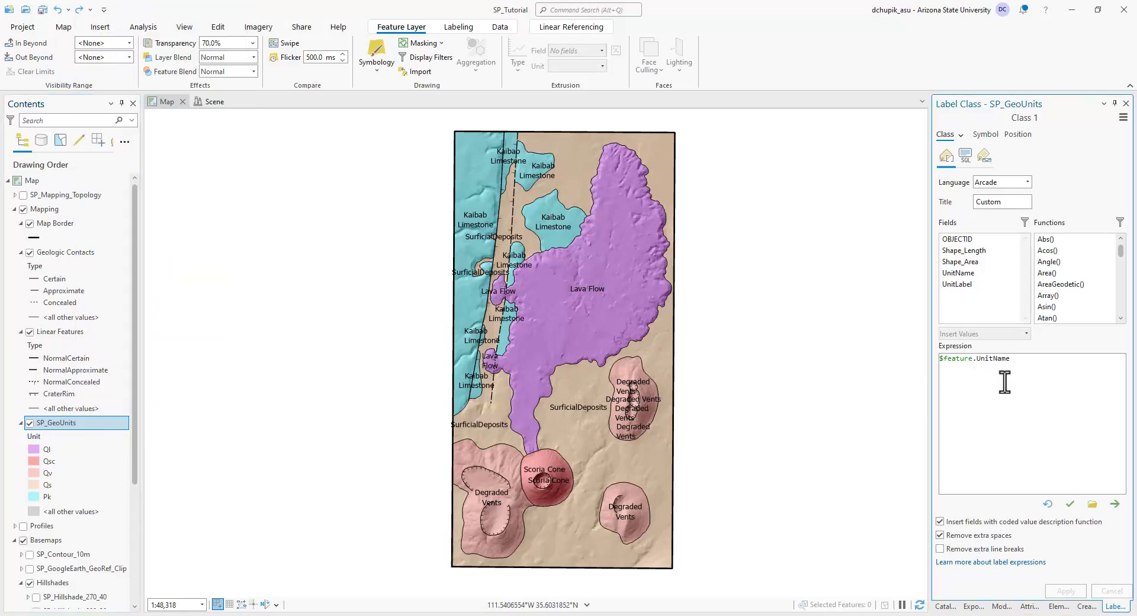
{"action": "left_click", "coordinate": [958, 284]}
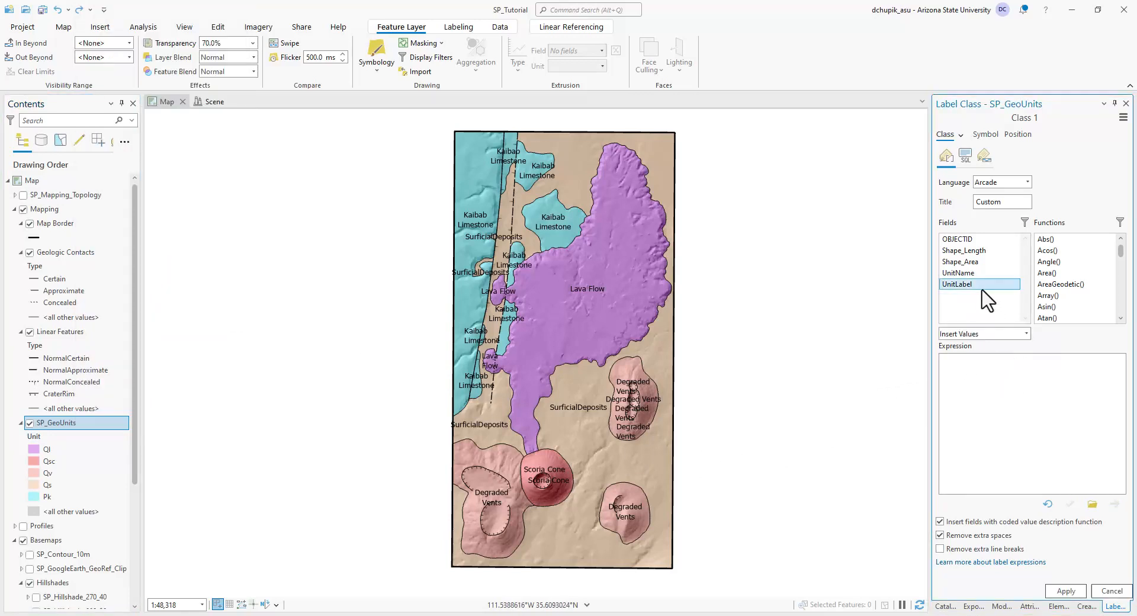
{"action": "double_click", "coordinate": [957, 284]}
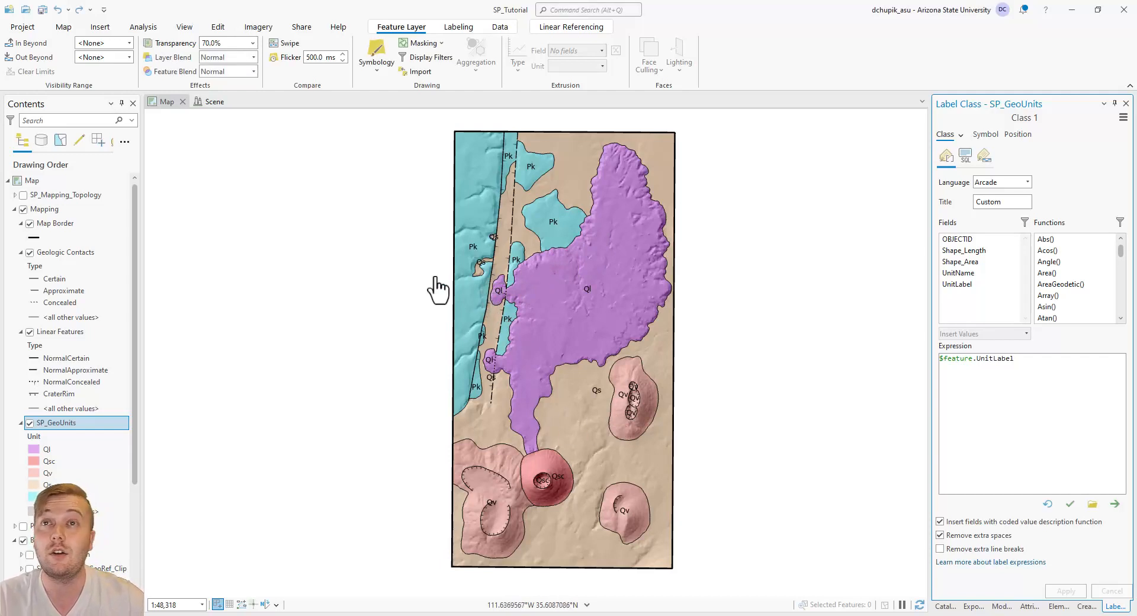
{"action": "left_click", "coordinate": [217, 26]}
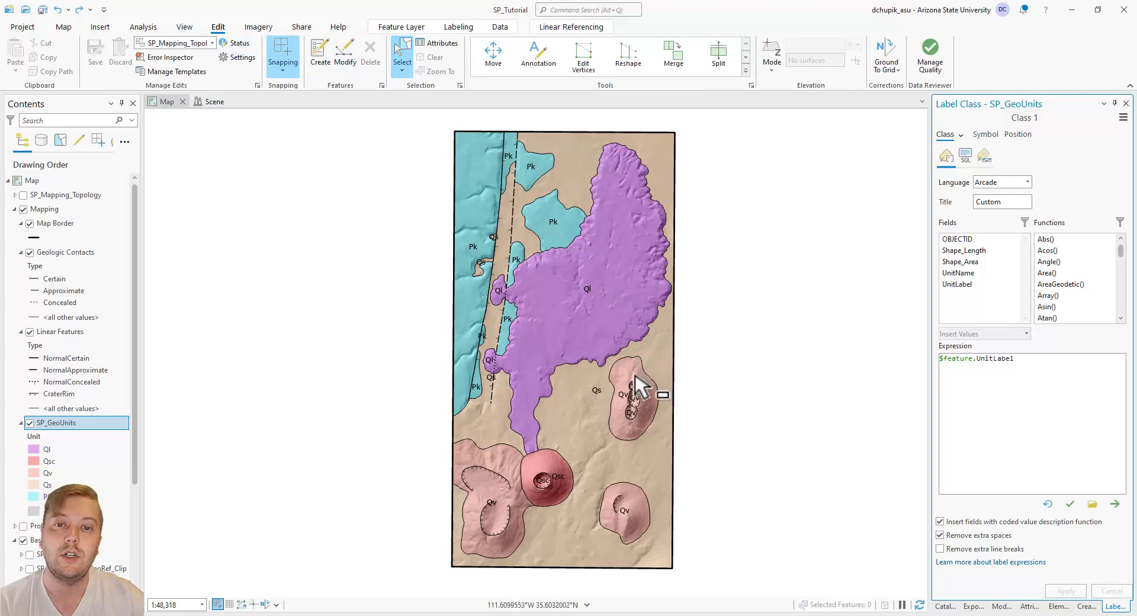
Select the four Degraded Vents (Qv) polygons in the east crater and check their attributes
{"action": "left_click", "coordinate": [631, 396]}
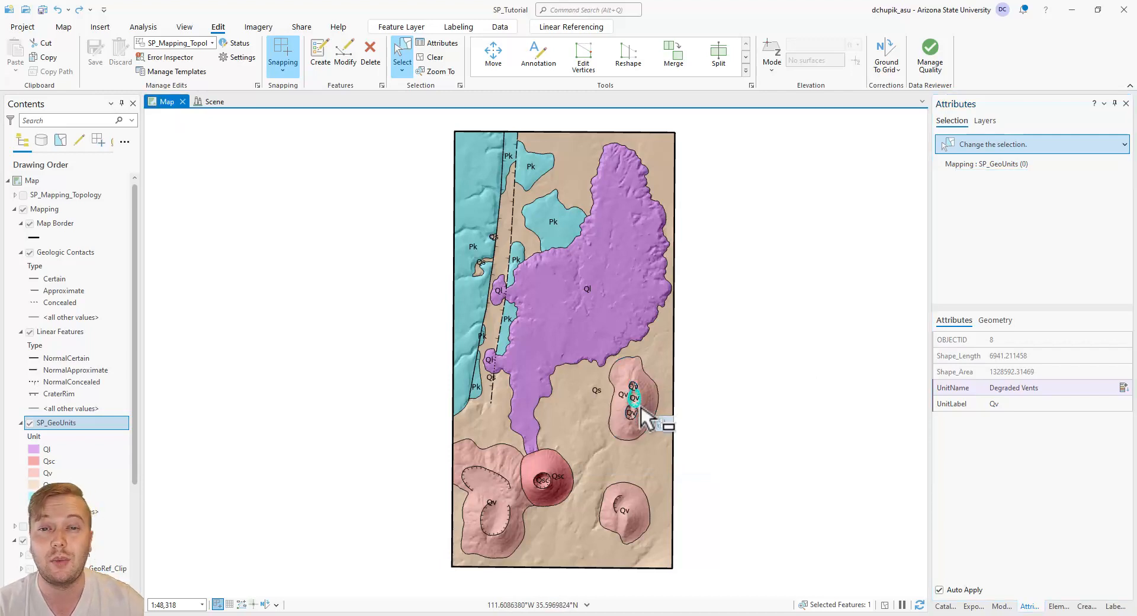
{"action": "left_click", "coordinate": [634, 401]}
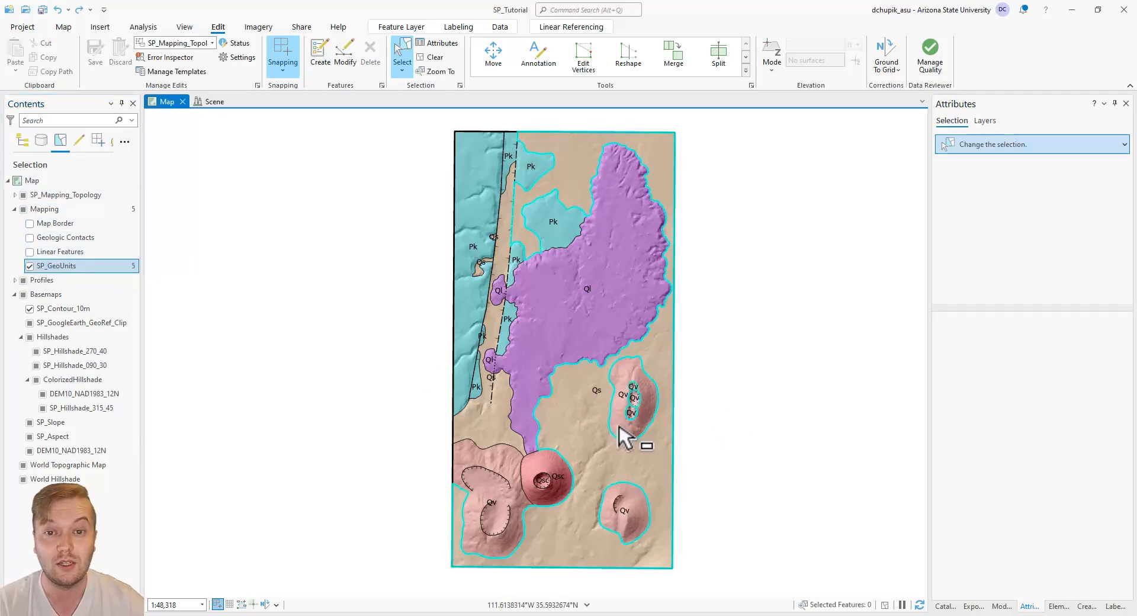
{"action": "left_click", "coordinate": [634, 394]}
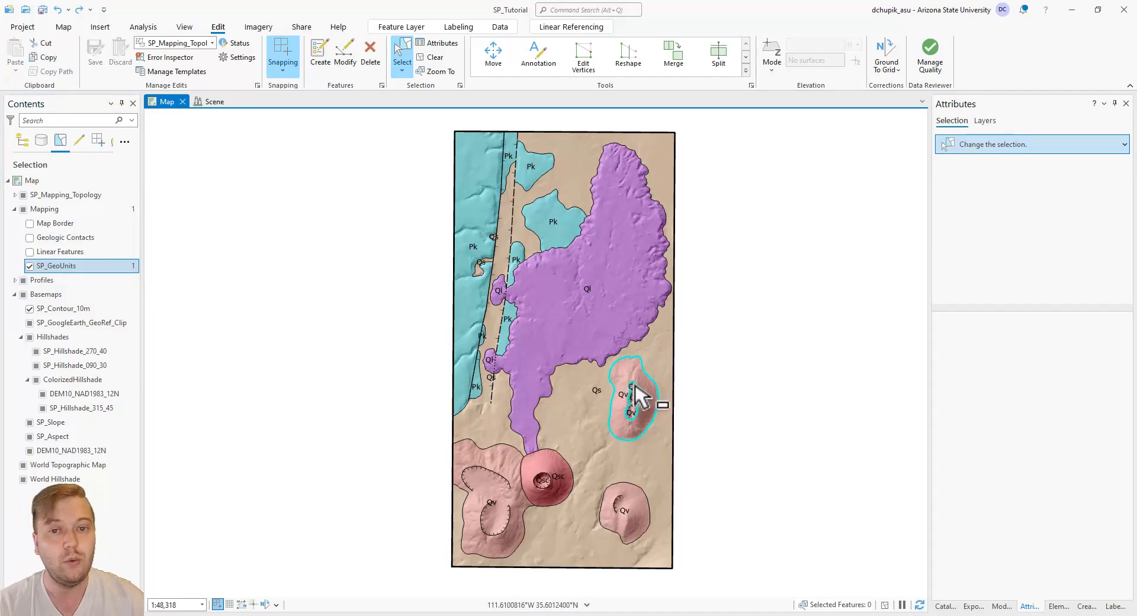
{"action": "left_click", "coordinate": [636, 401]}
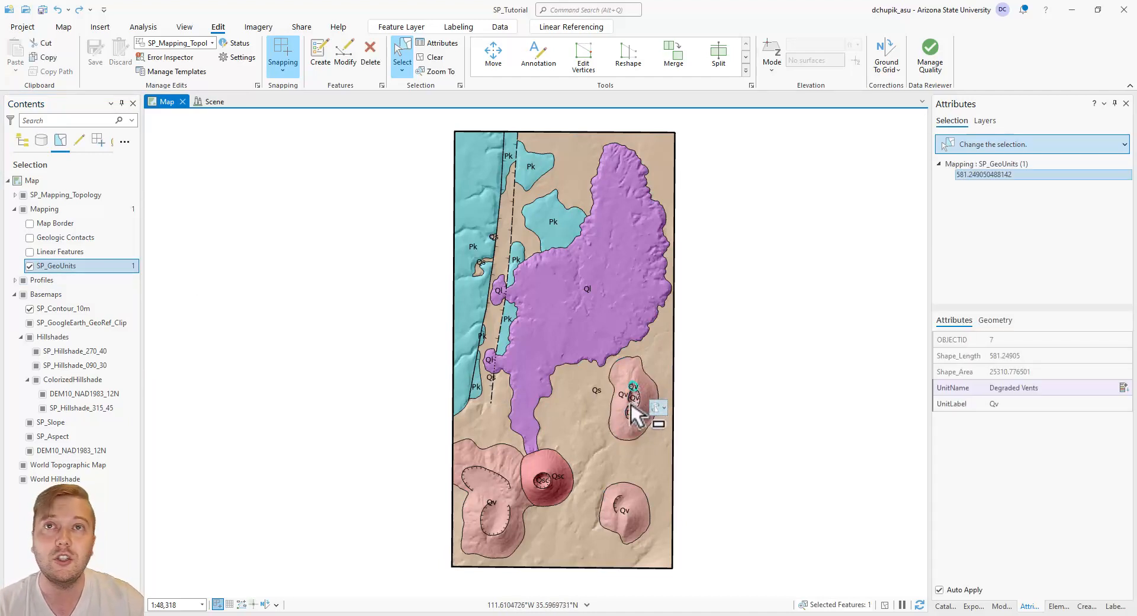
{"action": "left_click", "coordinate": [633, 411]}
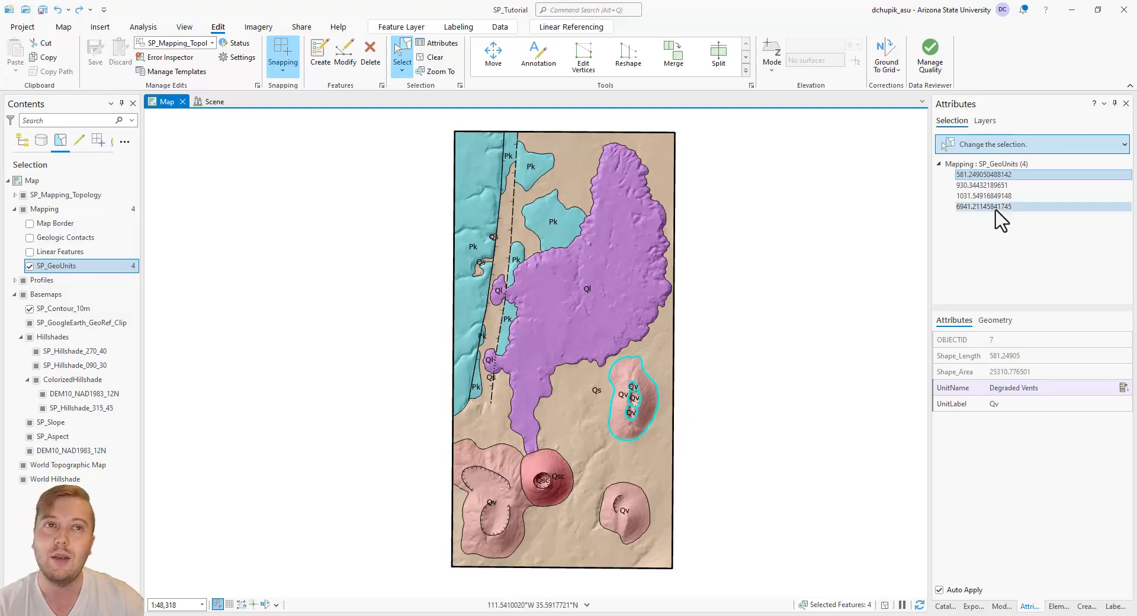
{"action": "left_click", "coordinate": [985, 195]}
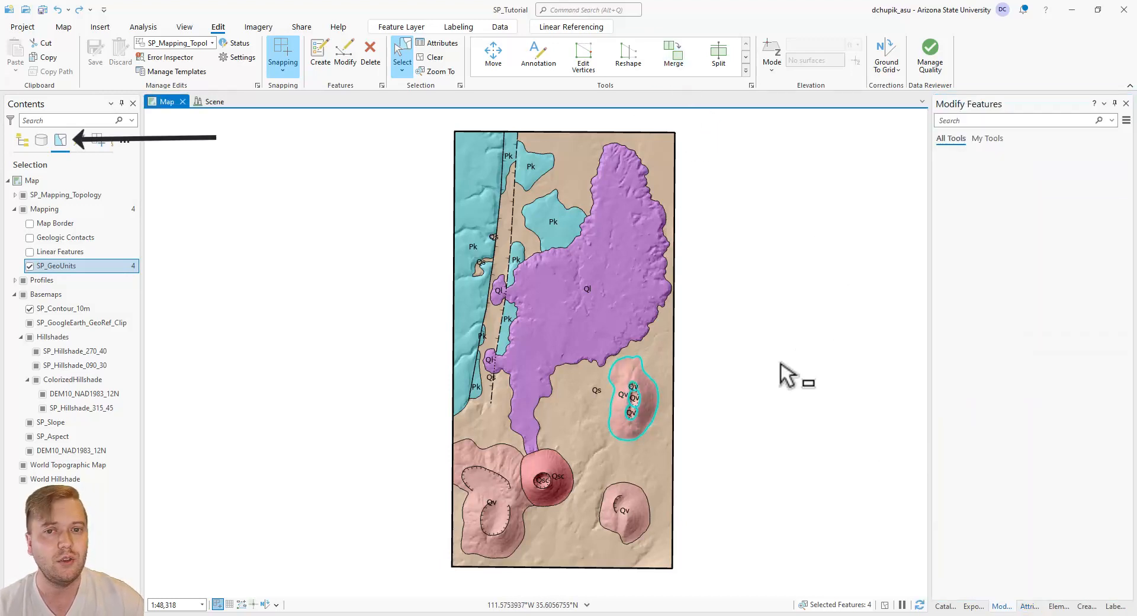
{"action": "left_click", "coordinate": [345, 53]}
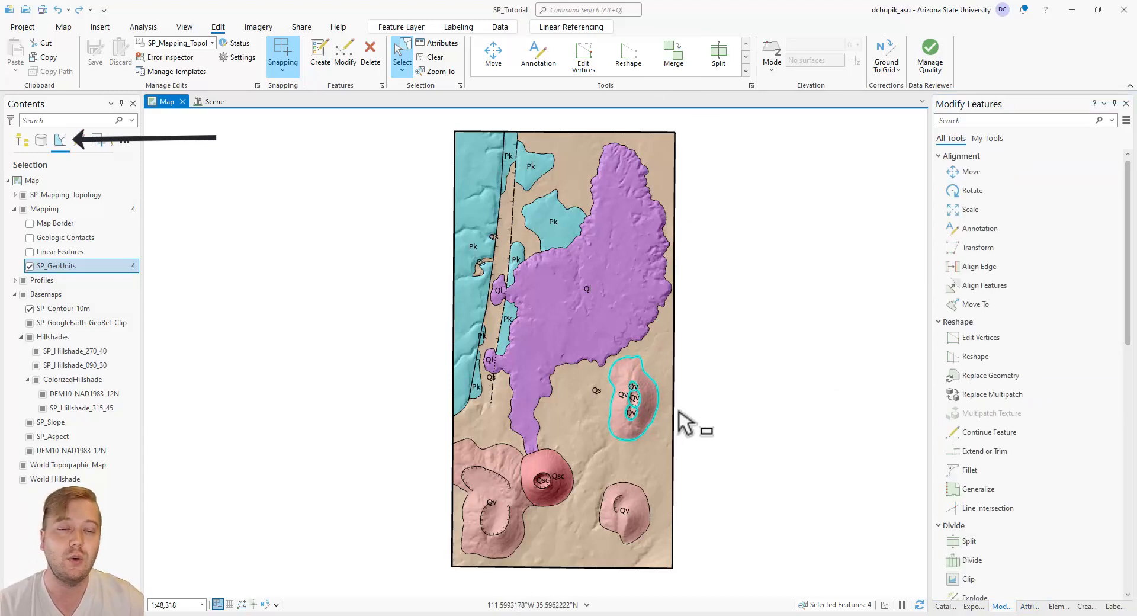
Launch the Merge tool for the four selected Degraded Vents polygons
{"action": "left_click", "coordinate": [674, 50]}
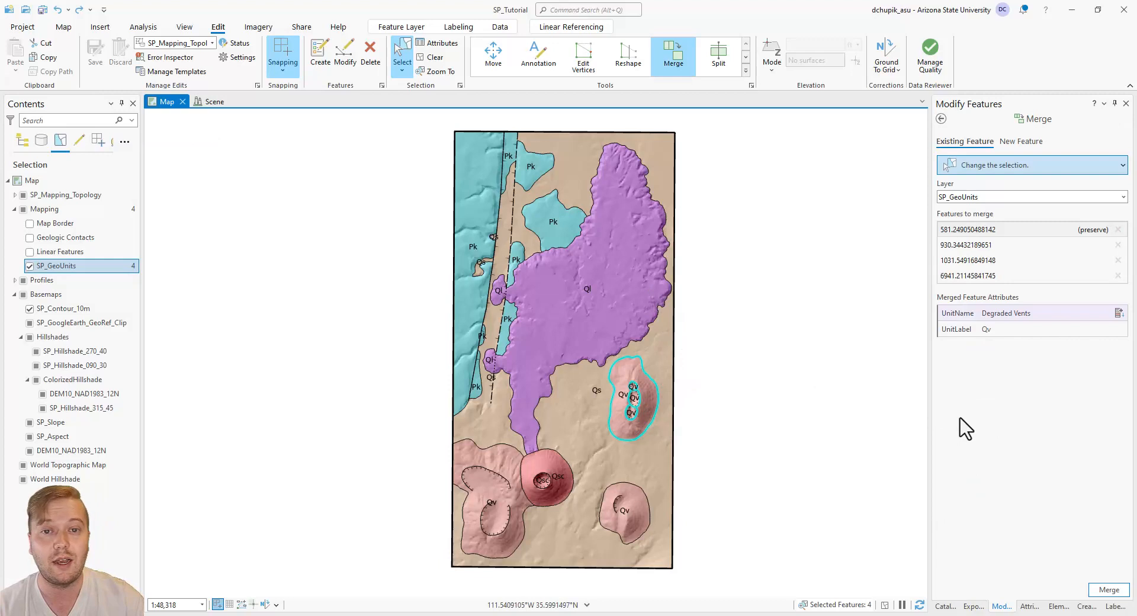
{"action": "mouse_move", "coordinate": [1086, 566]}
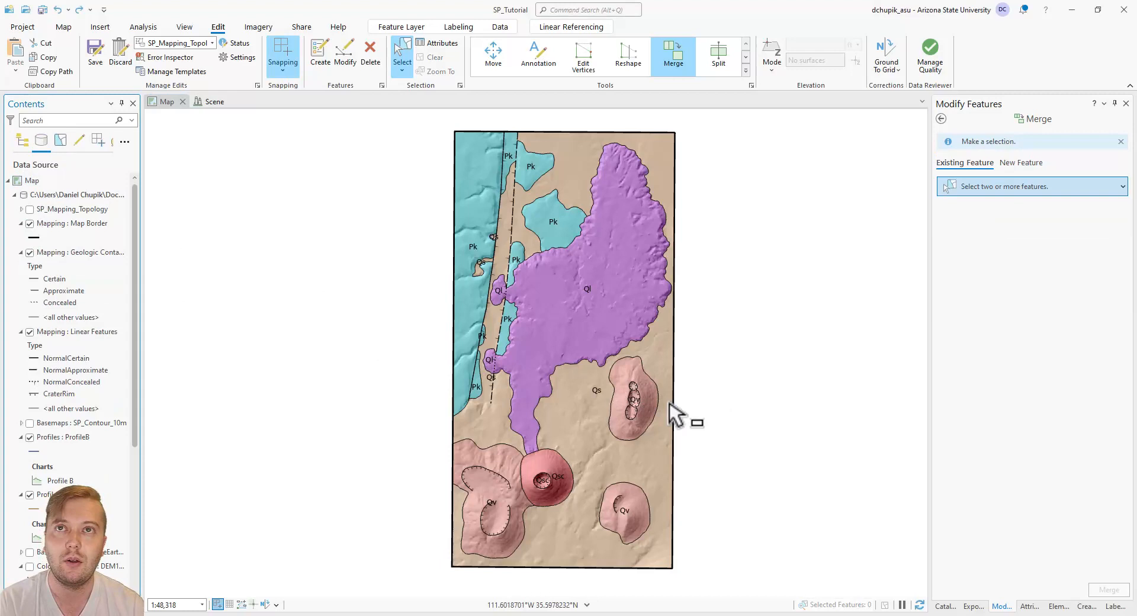
{"action": "mouse_move", "coordinate": [635, 375]}
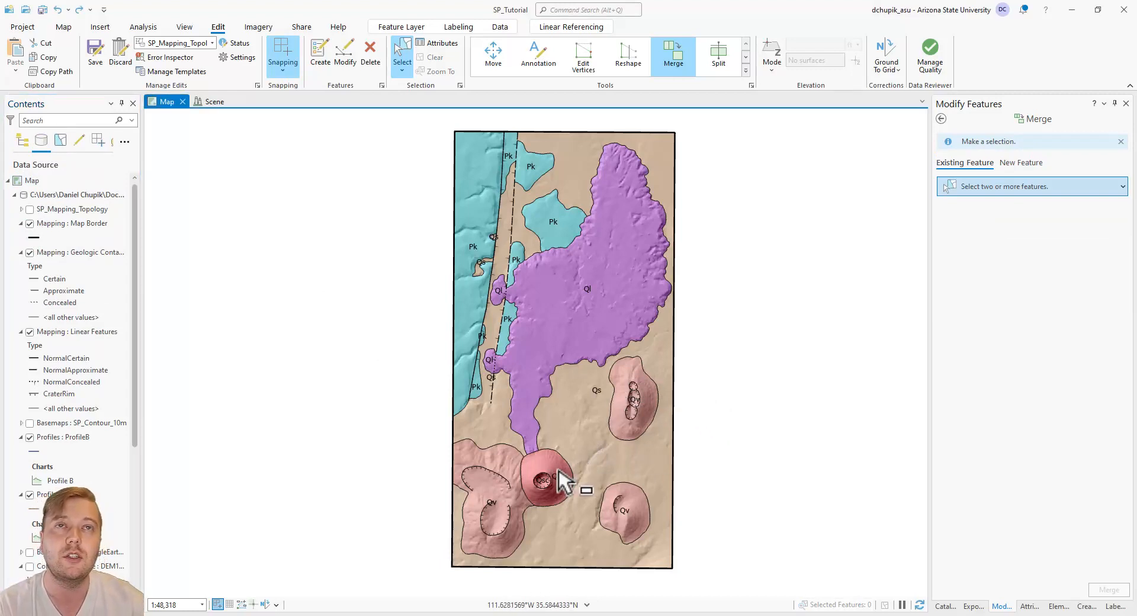
Select the red central crater polygon on the map
{"action": "left_click", "coordinate": [543, 481]}
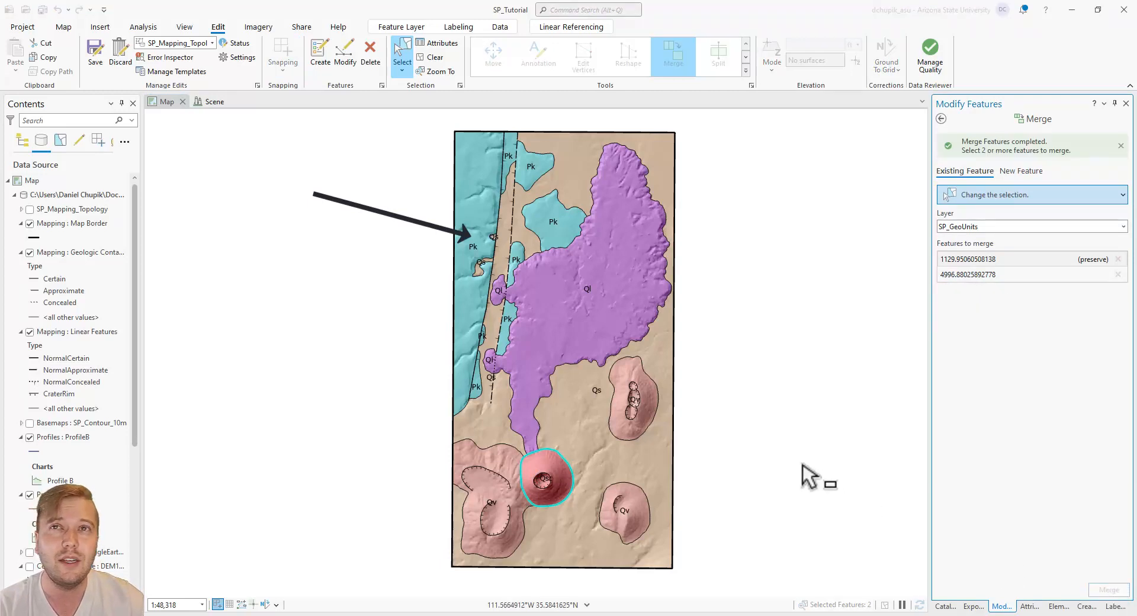
{"action": "mouse_move", "coordinate": [498, 522]}
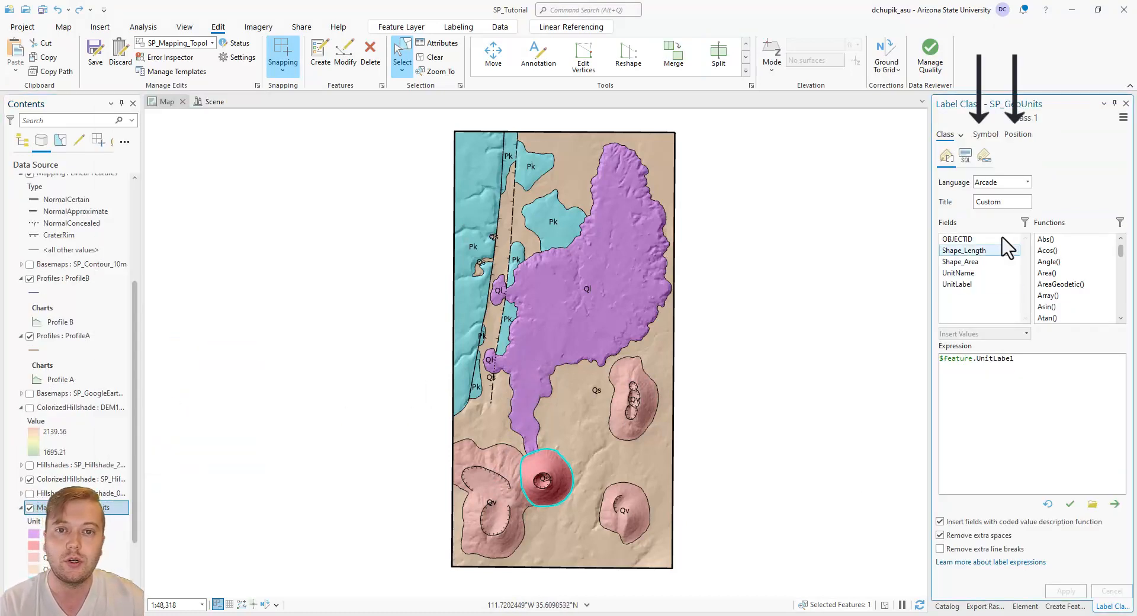
Navigate the SP_GeoUnits label Position settings to the duplicate-label removal options
{"action": "left_click", "coordinate": [985, 134]}
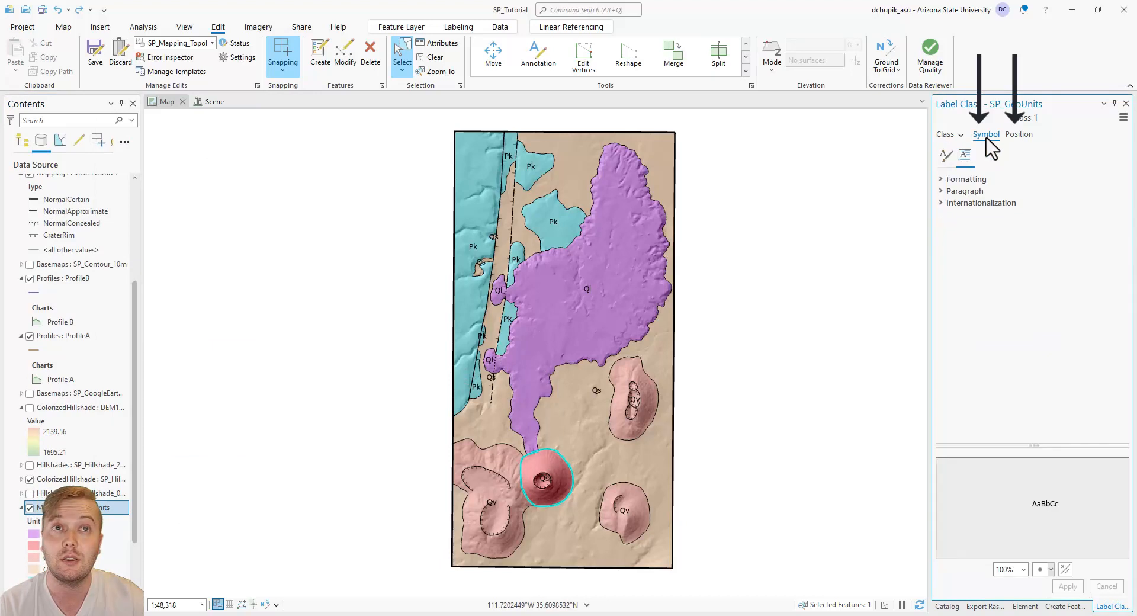
{"action": "left_click", "coordinate": [1018, 134]}
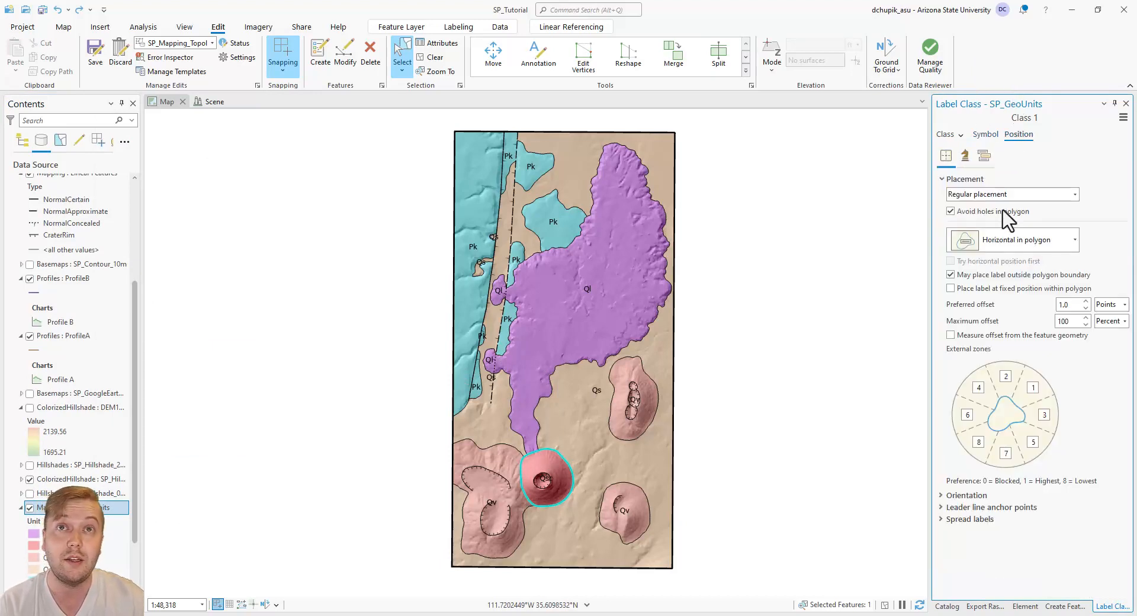
{"action": "left_click", "coordinate": [965, 155]}
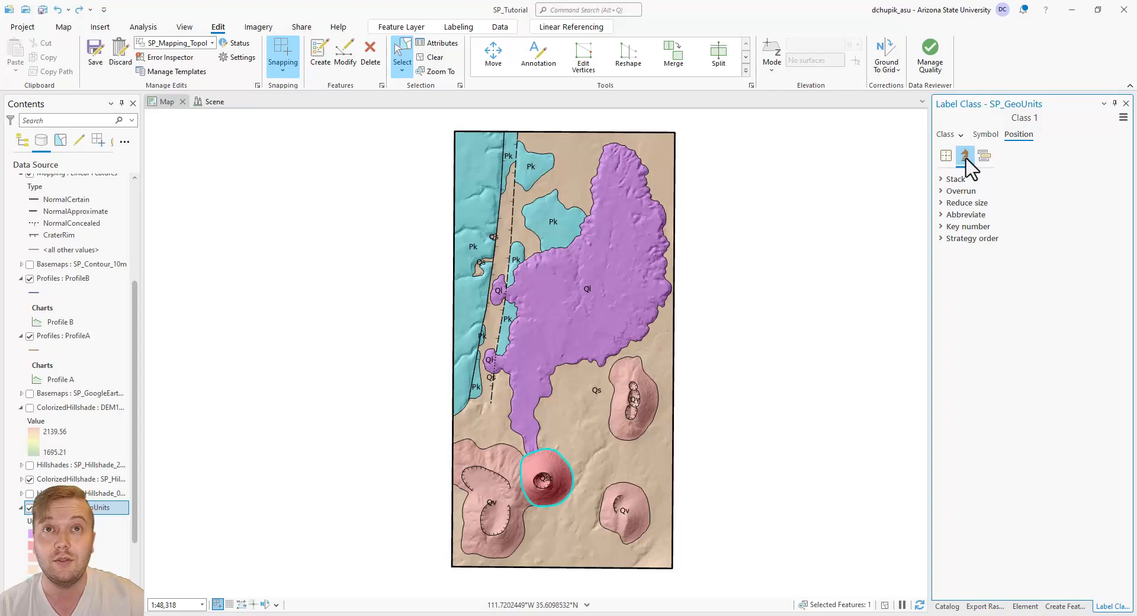
{"action": "left_click", "coordinate": [983, 156]}
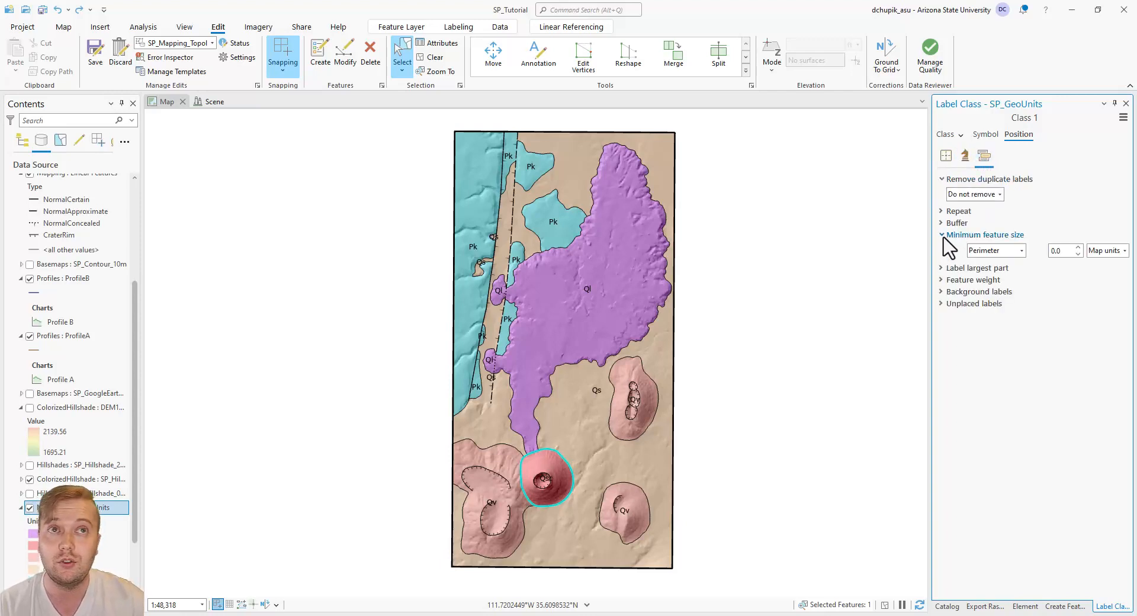
{"action": "left_click", "coordinate": [941, 235]}
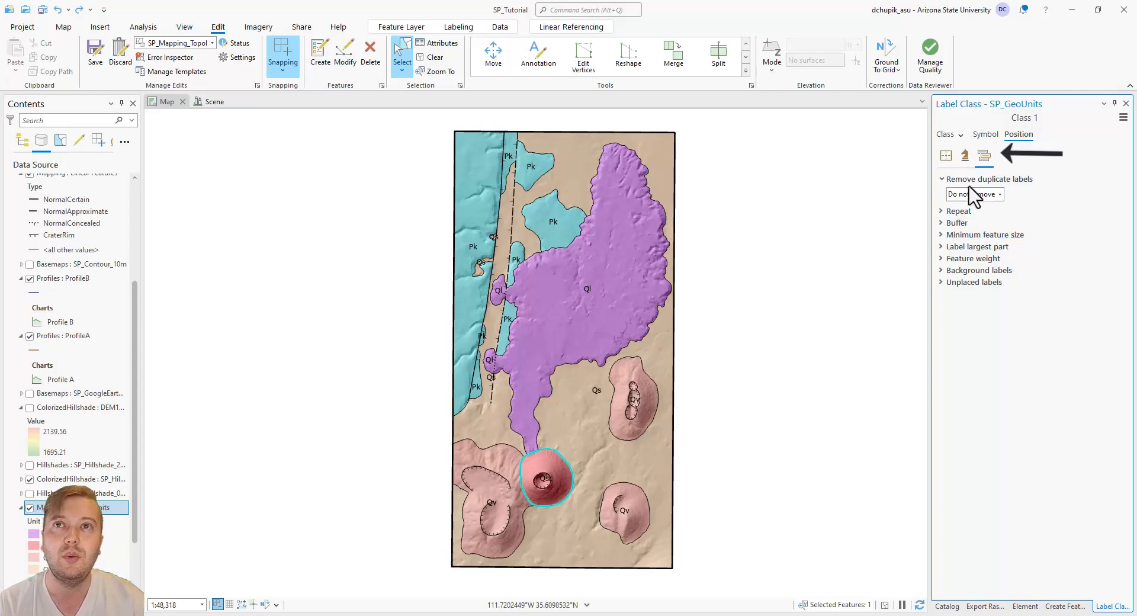
Set duplicate-label removal to Remove within fixed distance and select the search radius value
{"action": "left_click", "coordinate": [999, 194]}
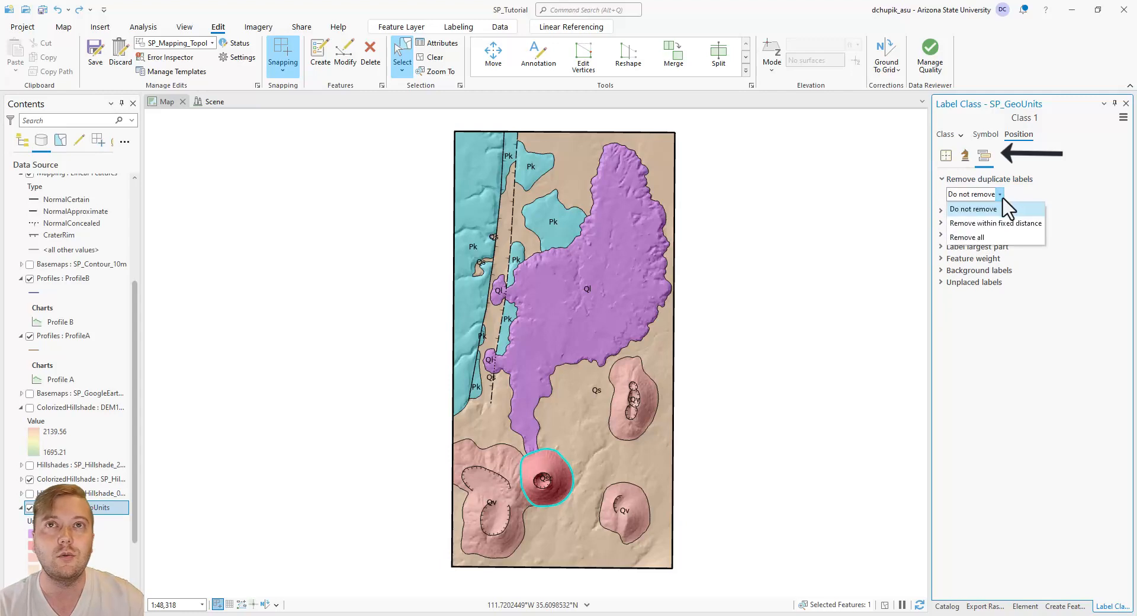
{"action": "left_click", "coordinate": [995, 222]}
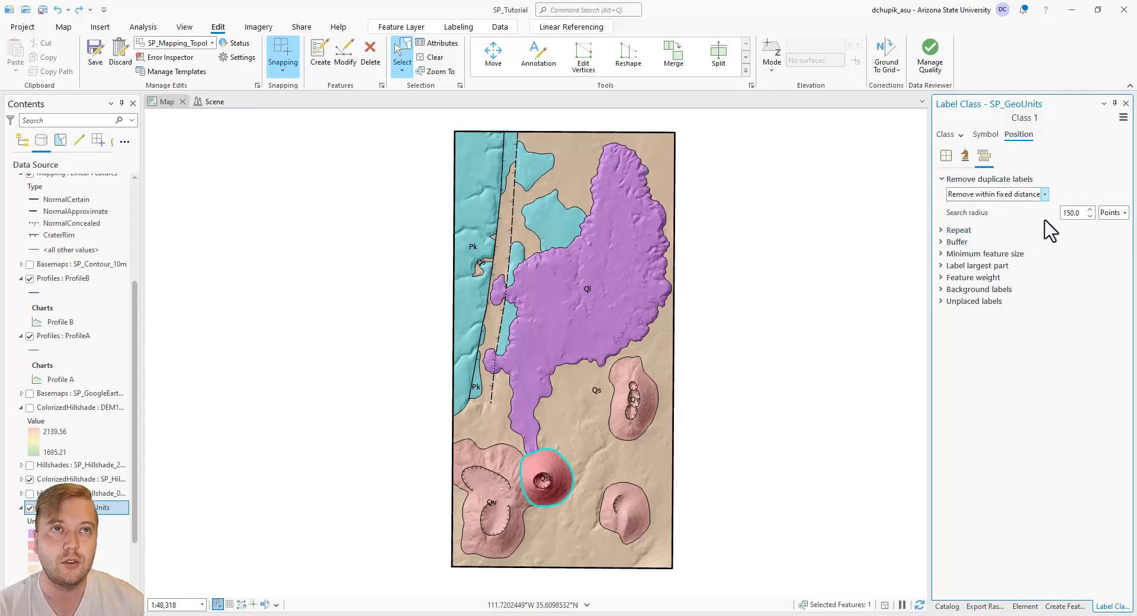
{"action": "left_click", "coordinate": [1073, 213]}
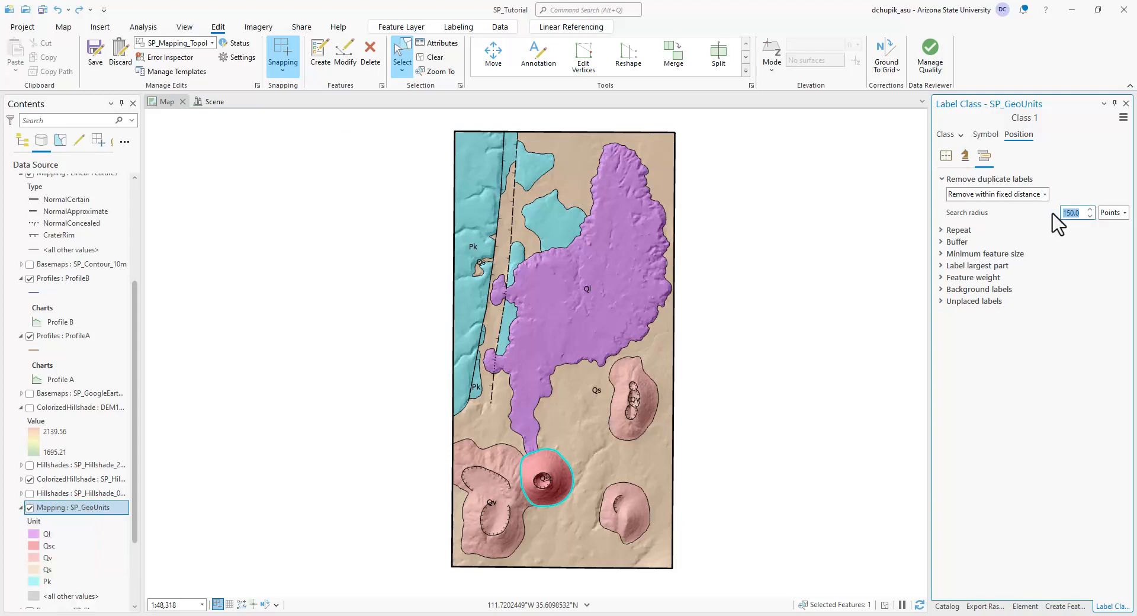
Set the SP_GeoUnits duplicate-label search radius to 50 points
{"action": "type", "text": "50"}
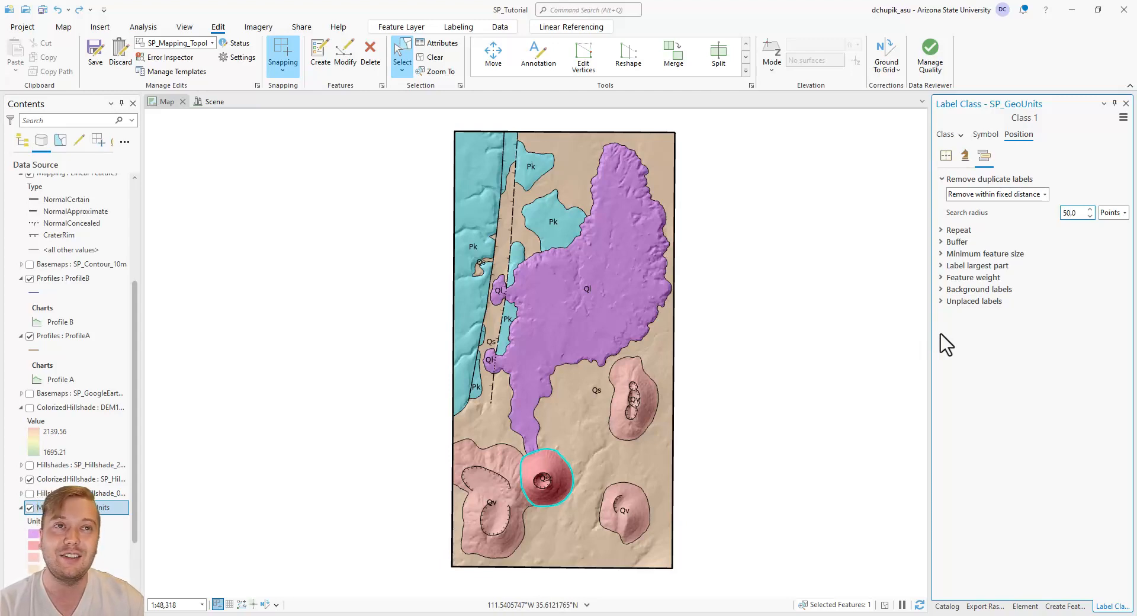
{"action": "mouse_move", "coordinate": [977, 331]}
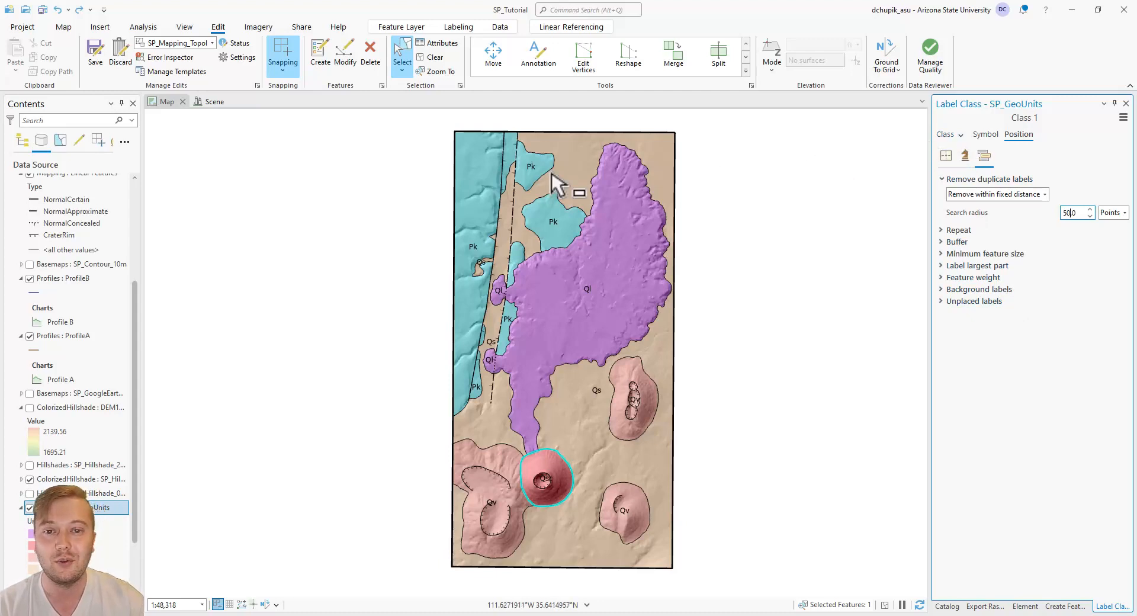
{"action": "mouse_move", "coordinate": [565, 336]}
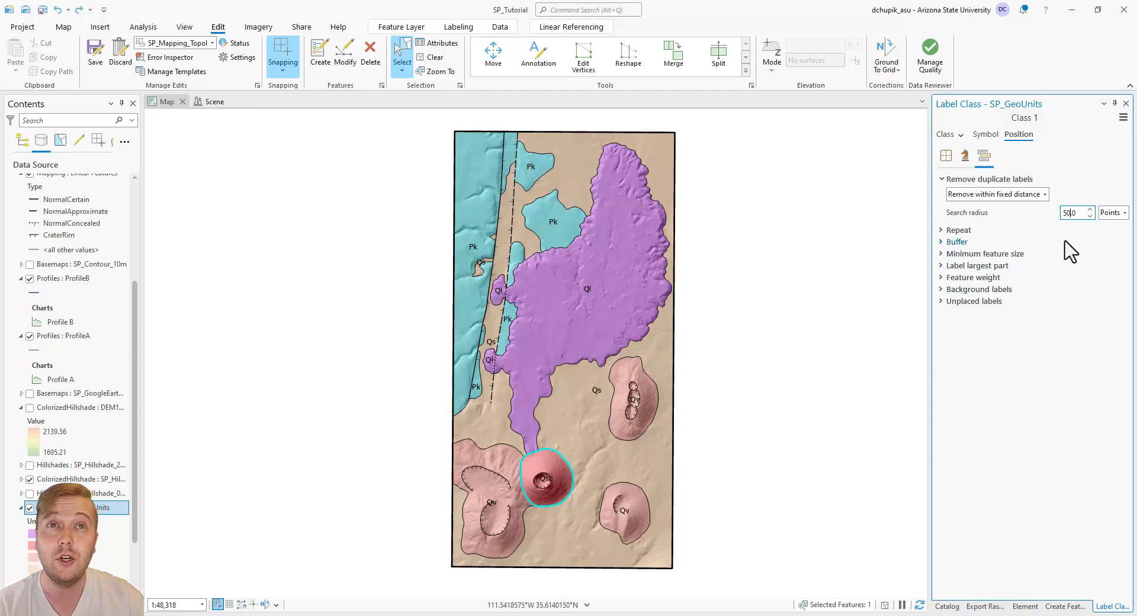
{"action": "mouse_move", "coordinate": [1080, 238]}
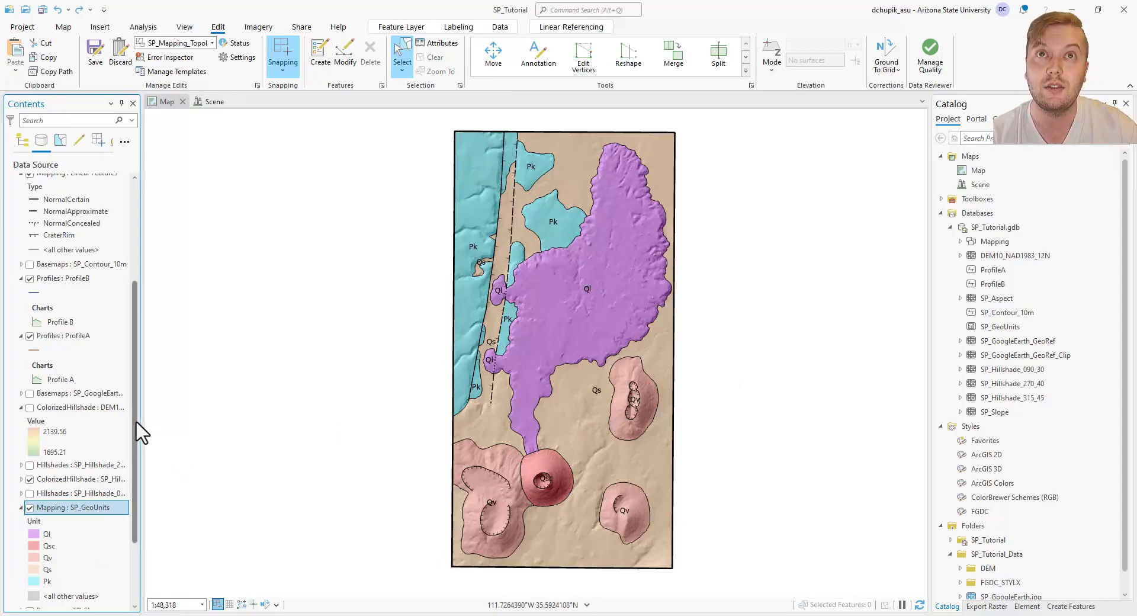
Open the symbol gallery for the Qs unit under SP_GeoUnits in Contents
{"action": "scroll", "scroll_direction": "down", "scroll_amount": 3}
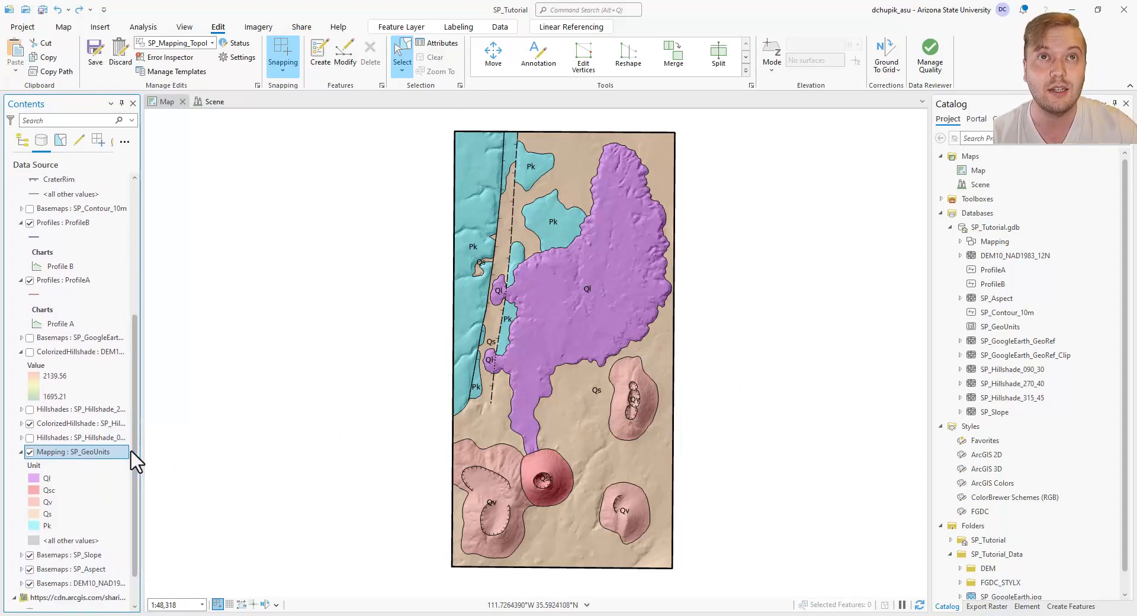
{"action": "left_click", "coordinate": [48, 514]}
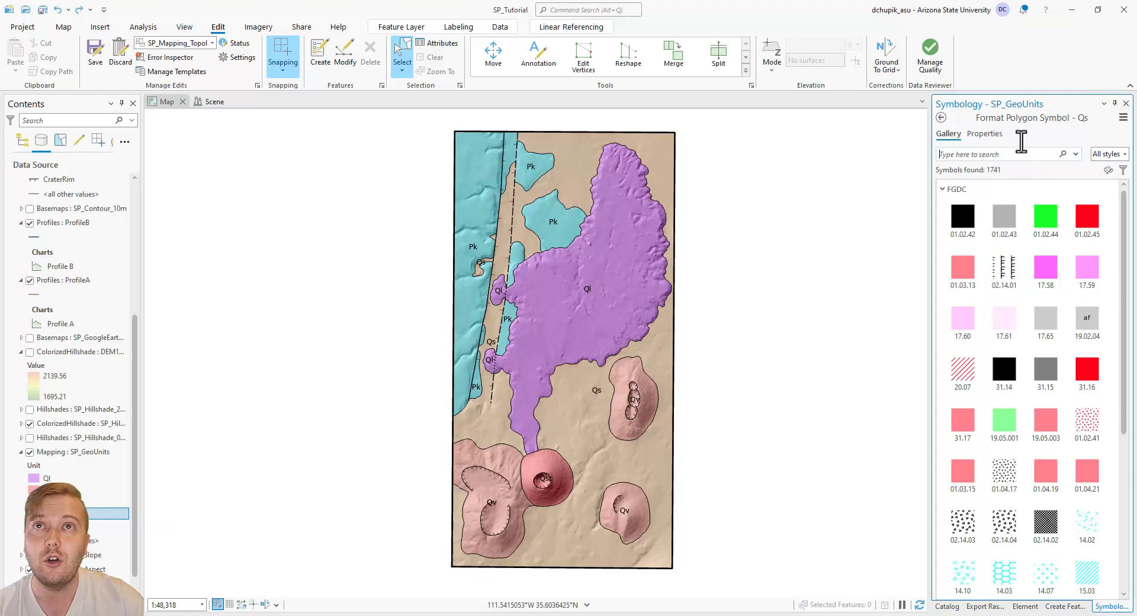
Open the Qs symbol's properties and its fill colour choices to pick pale yellow
{"action": "left_click", "coordinate": [984, 133]}
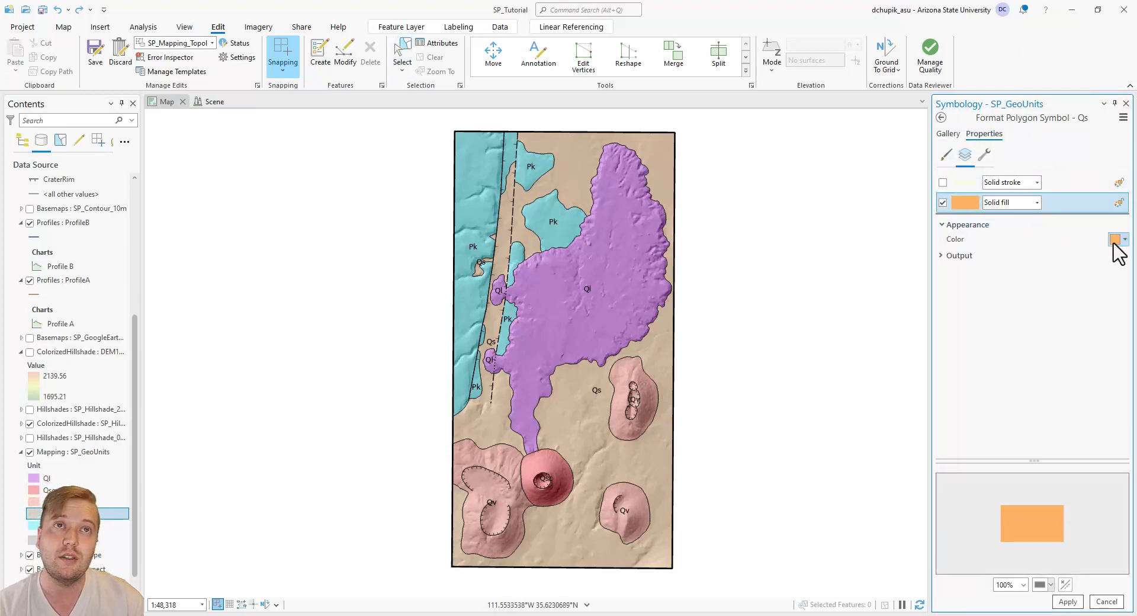
{"action": "left_click", "coordinate": [1125, 239]}
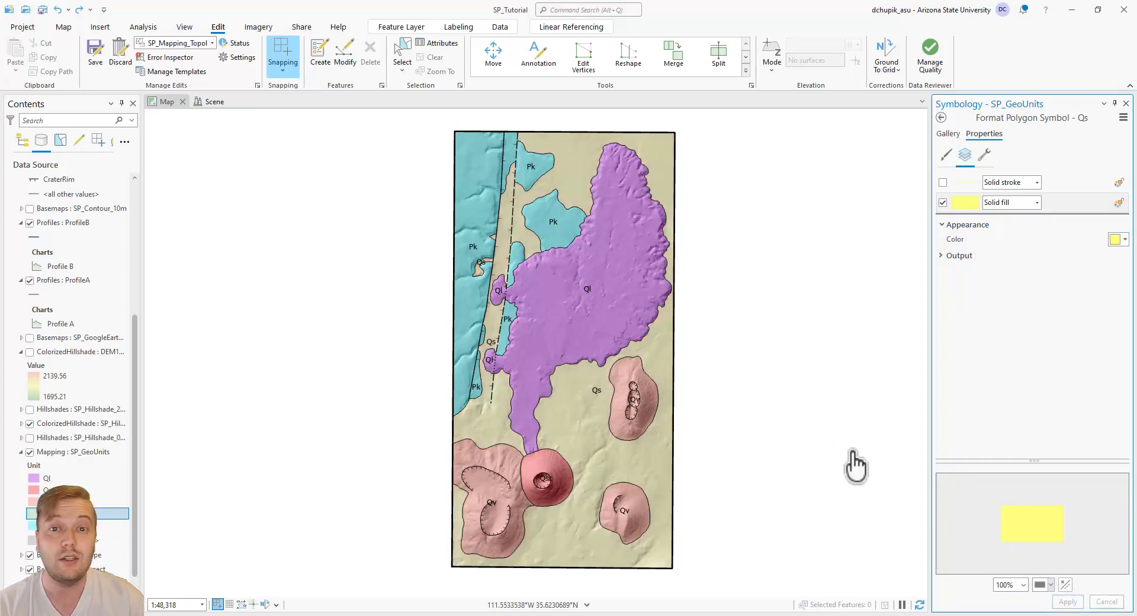
{"action": "mouse_move", "coordinate": [717, 365]}
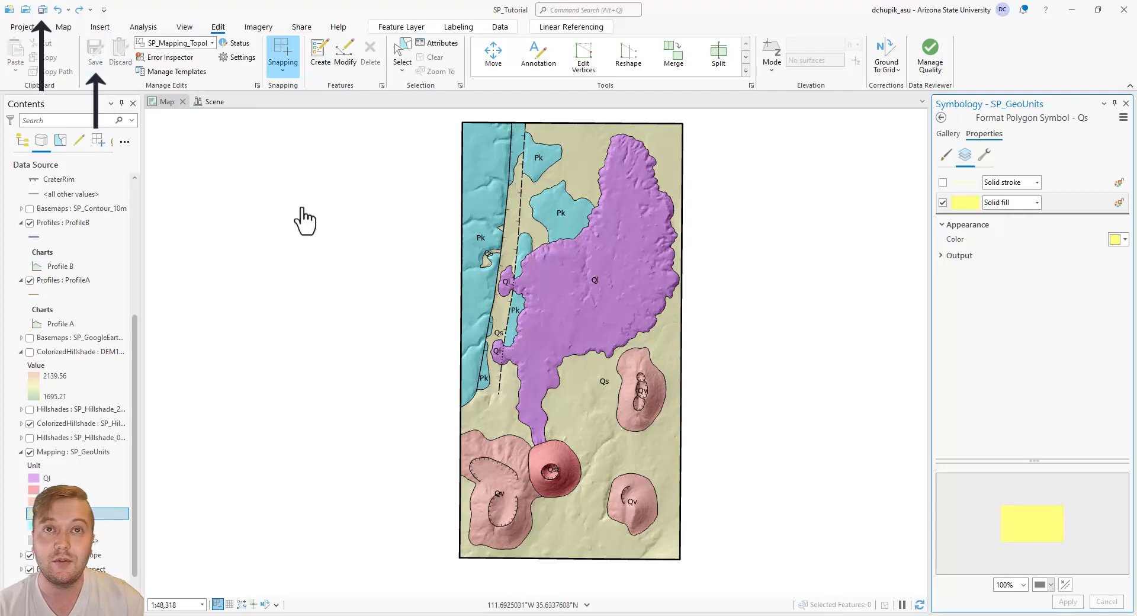
{"action": "mouse_move", "coordinate": [149, 129]}
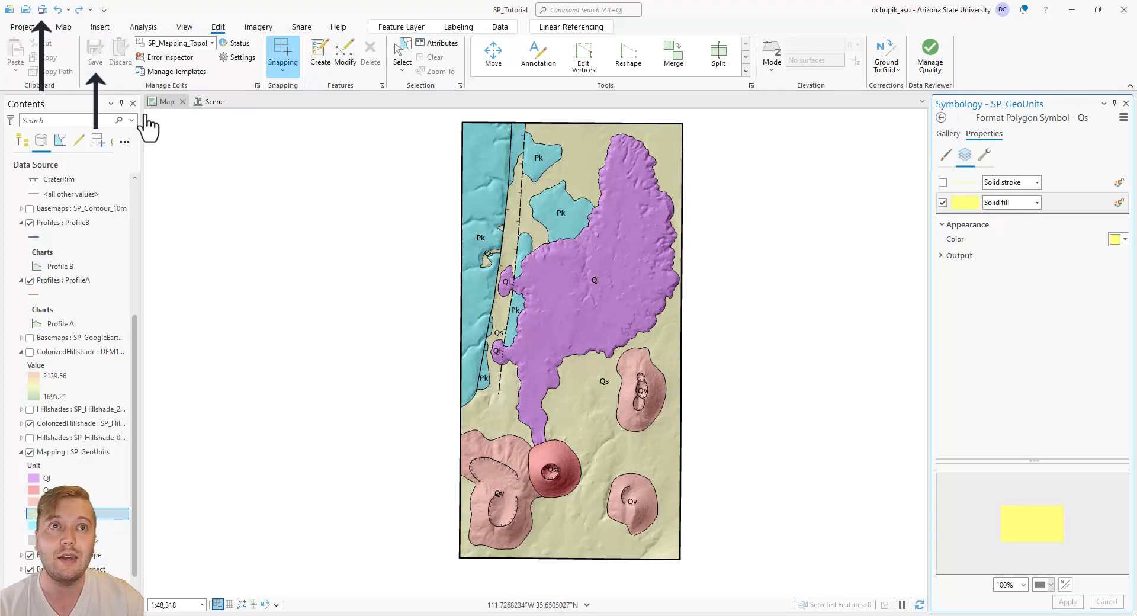